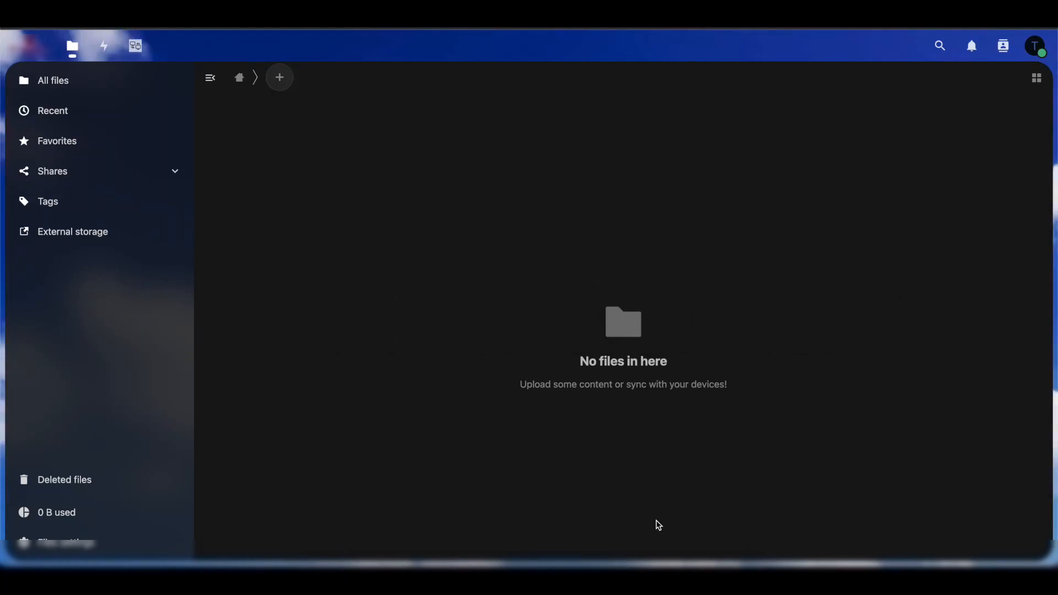
pyautogui.moveTo(623, 237)
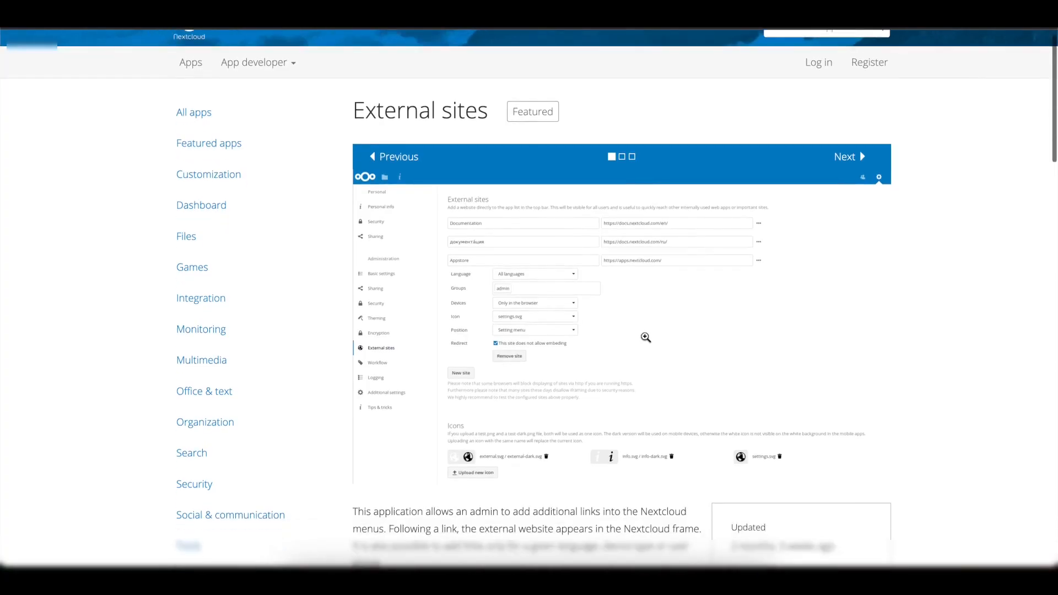
# Step: Filter the installed apps list with 'ex', showing External sites 5.2.0 already enabled
pyautogui.scroll(-3)
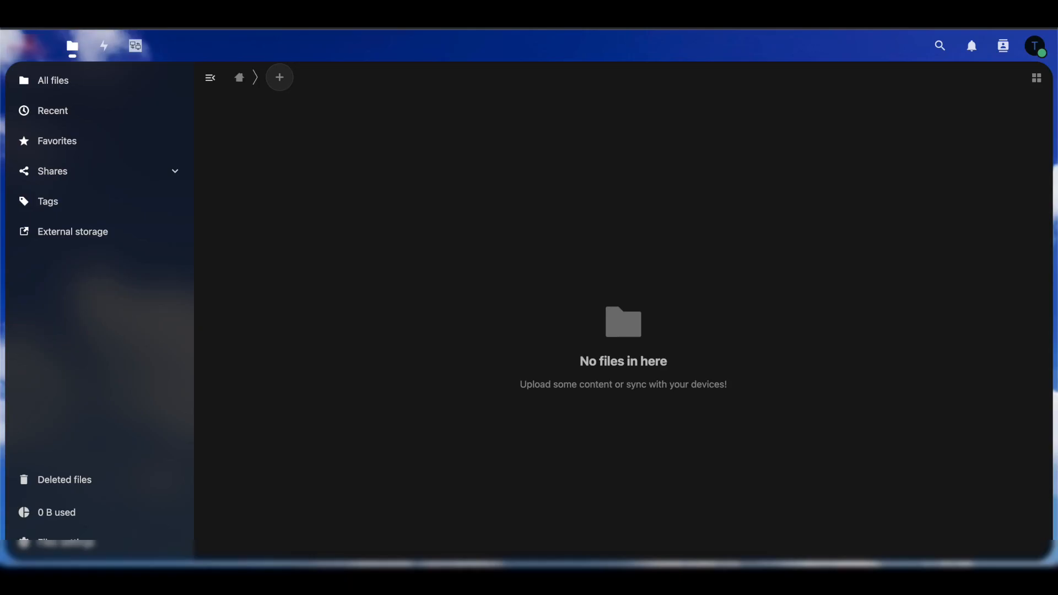
pyautogui.moveTo(616, 339)
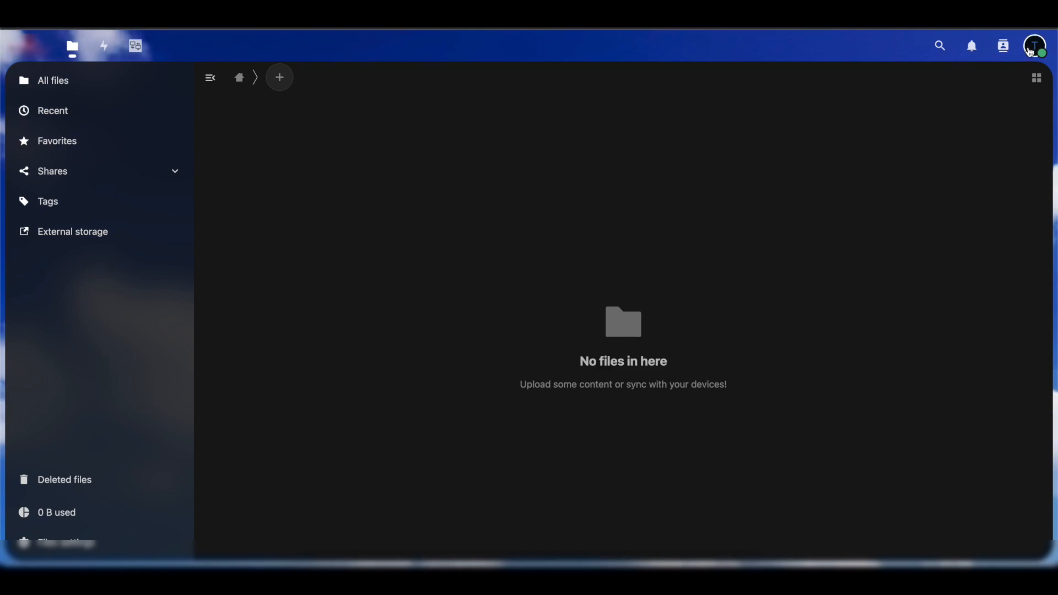
pyautogui.click(1035, 46)
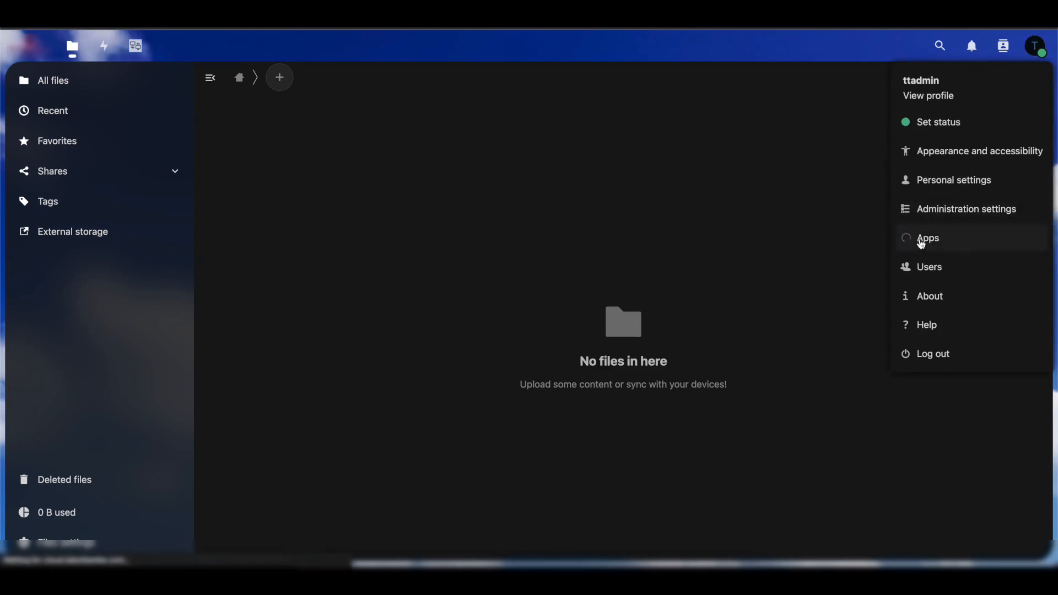
pyautogui.click(928, 238)
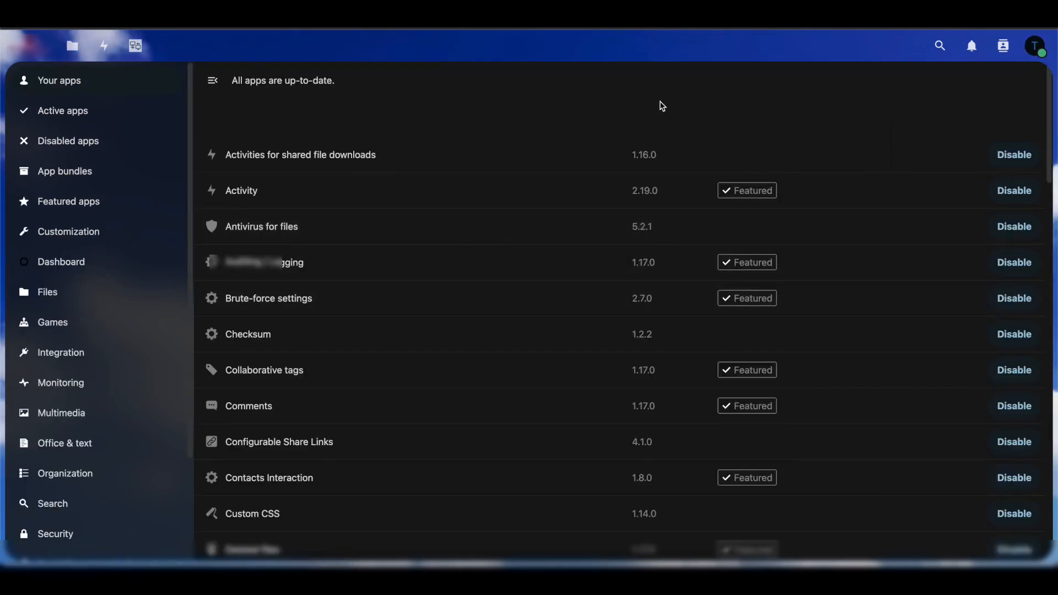
pyautogui.write('ex')
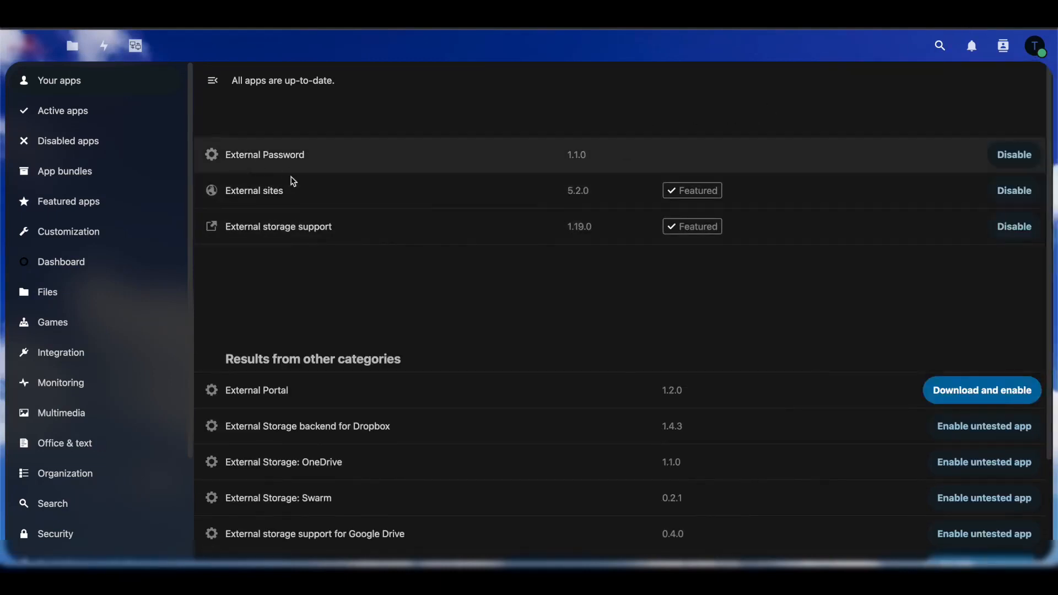
pyautogui.moveTo(249, 194)
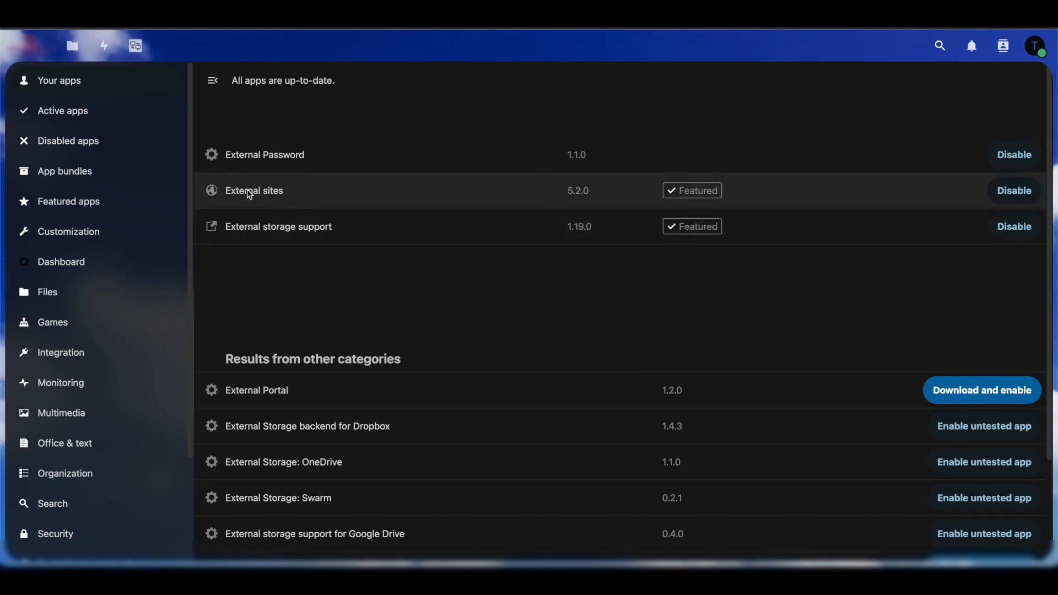
pyautogui.moveTo(585, 187)
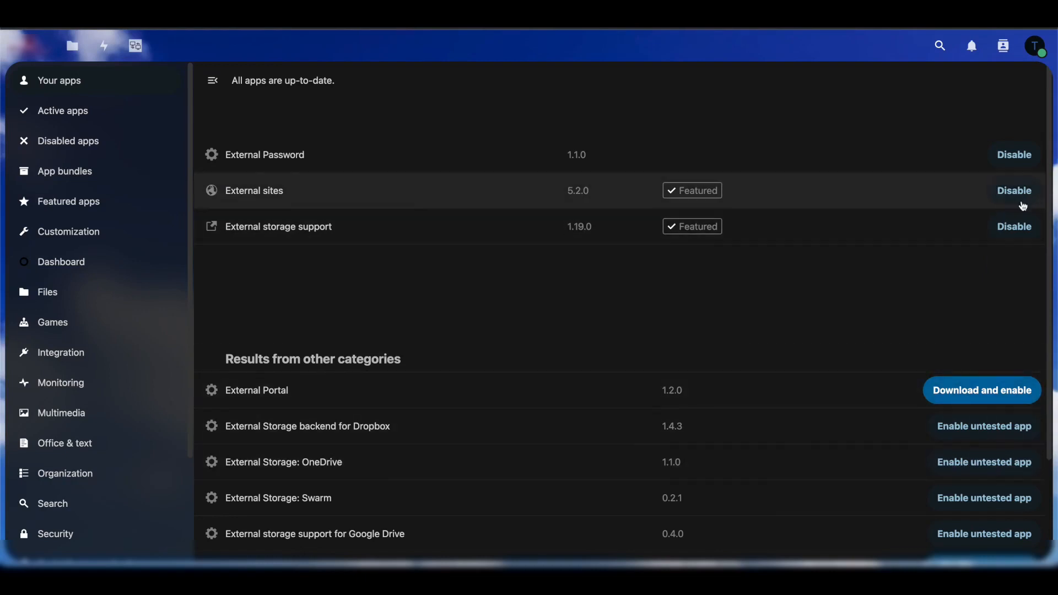
pyautogui.moveTo(925, 303)
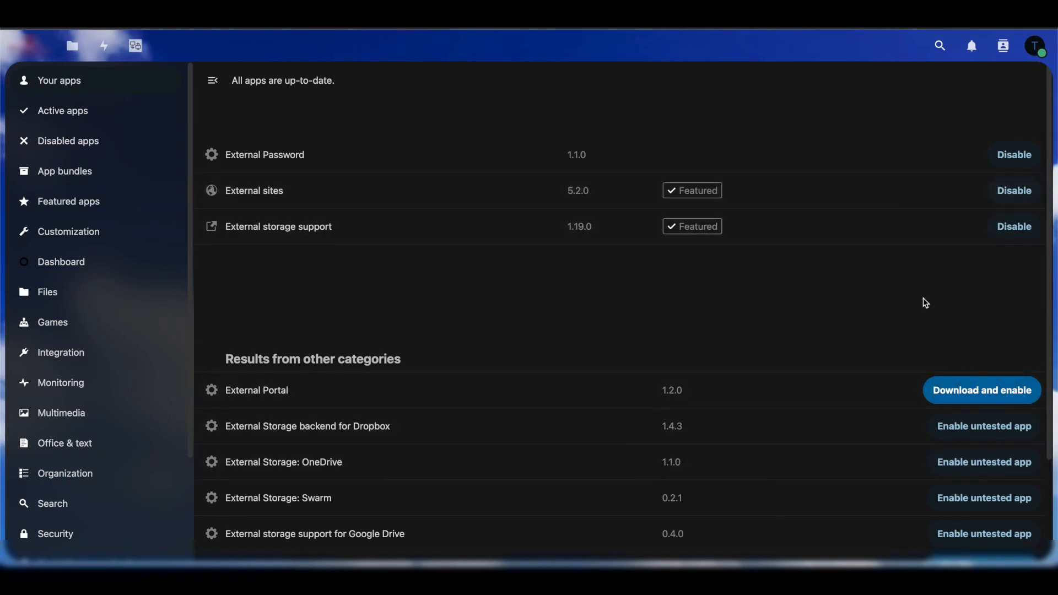
pyautogui.moveTo(984, 287)
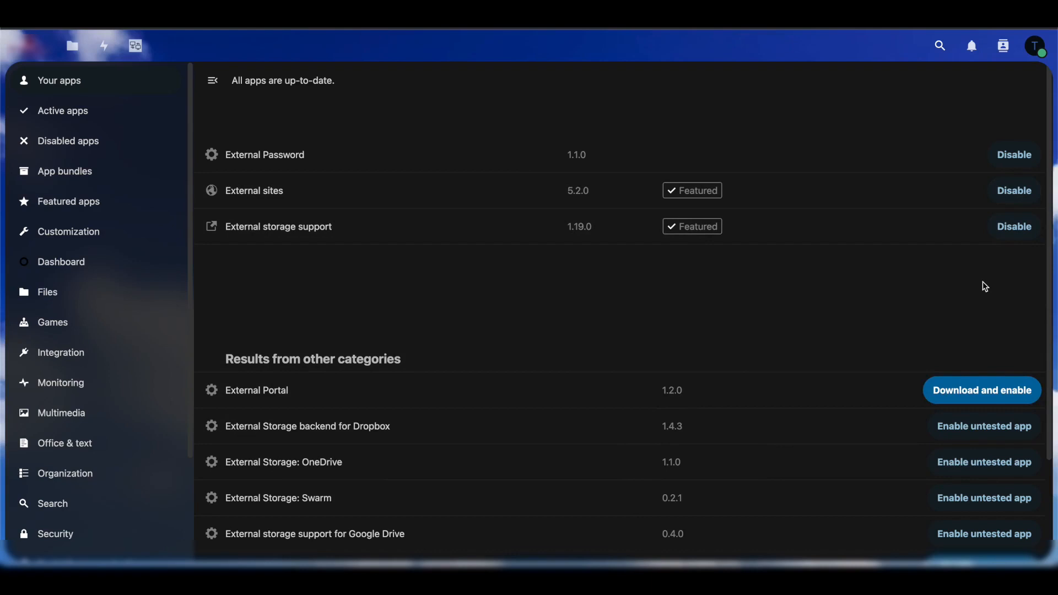
pyautogui.click(1035, 45)
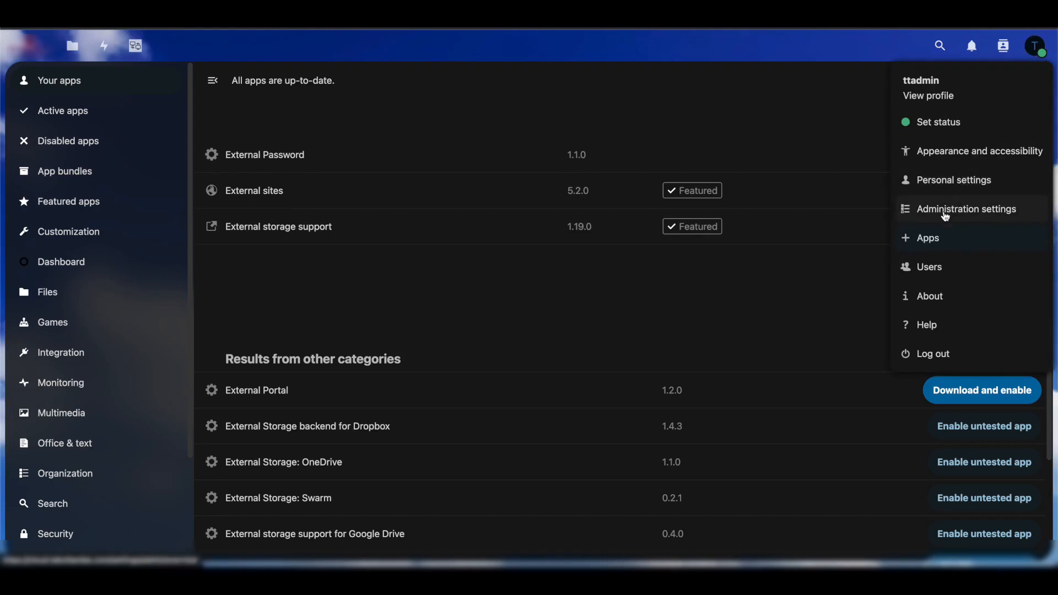
# Step: Reach the External sites section of Nextcloud's administration settings
pyautogui.click(965, 209)
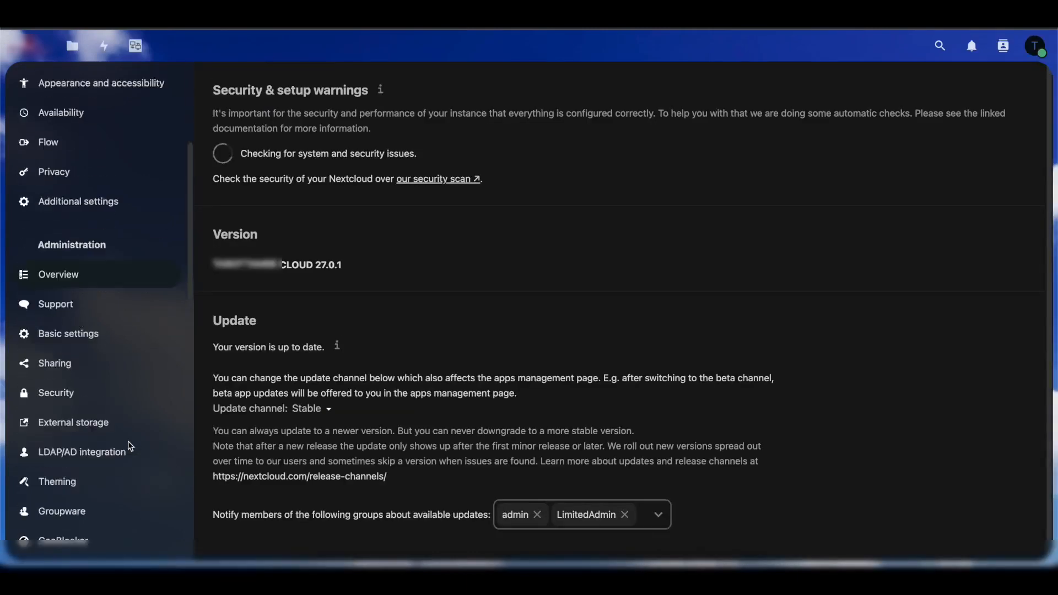
pyautogui.scroll(-3)
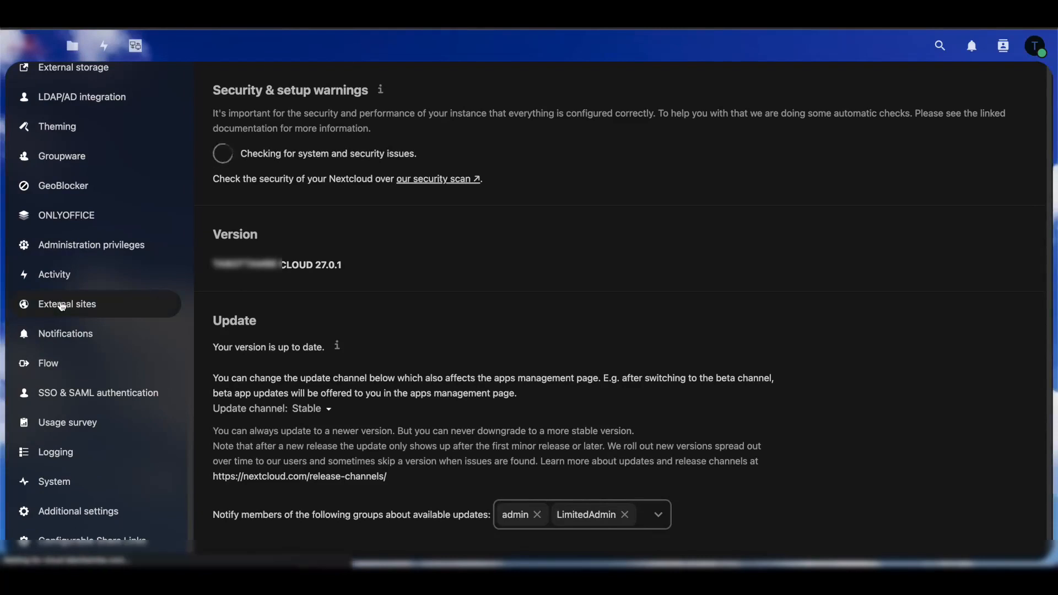
pyautogui.click(67, 304)
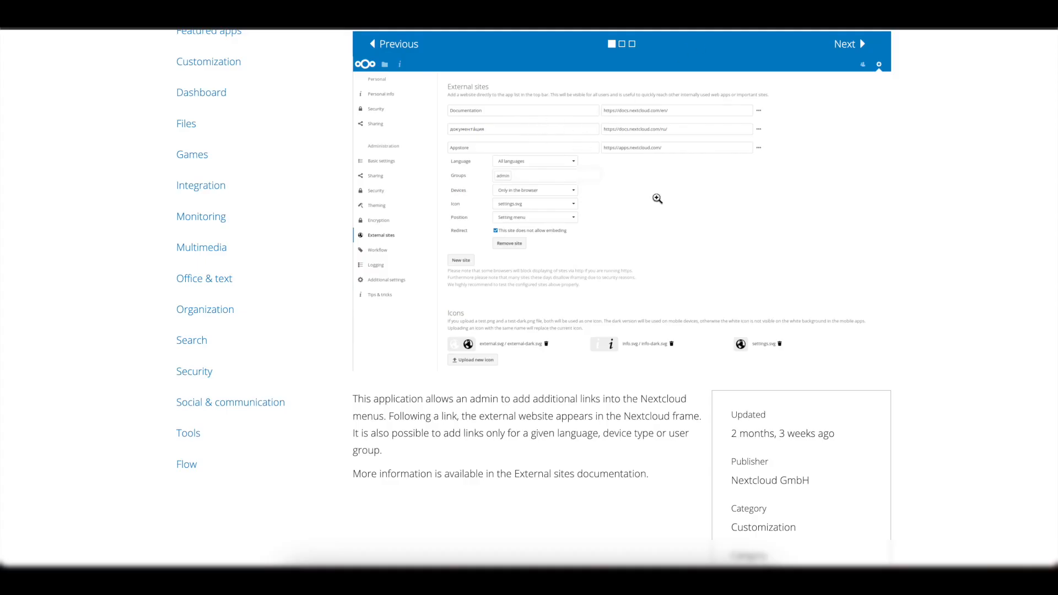
pyautogui.scroll(-3)
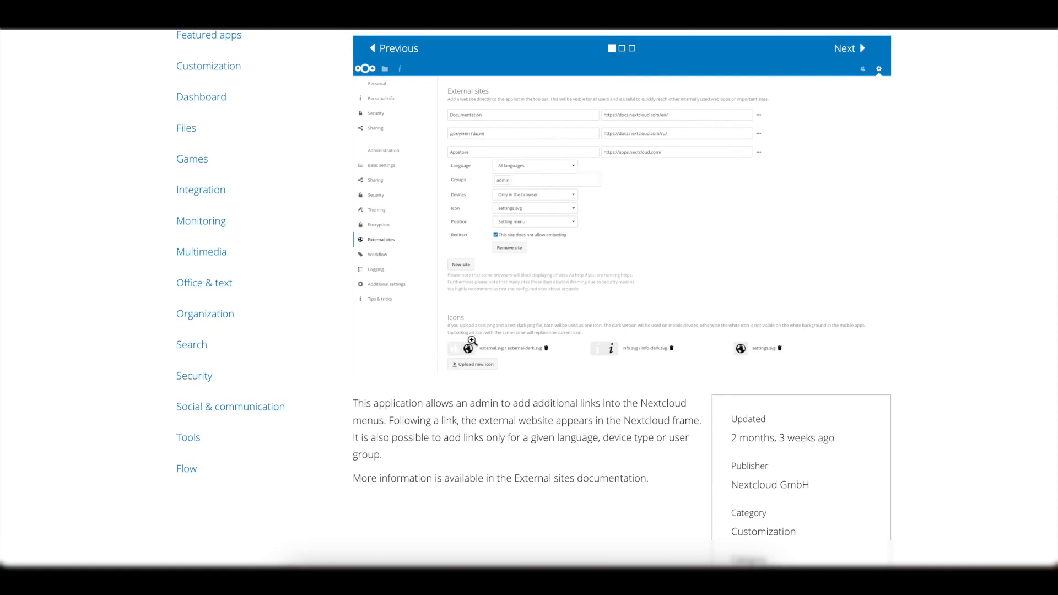
pyautogui.moveTo(482, 365)
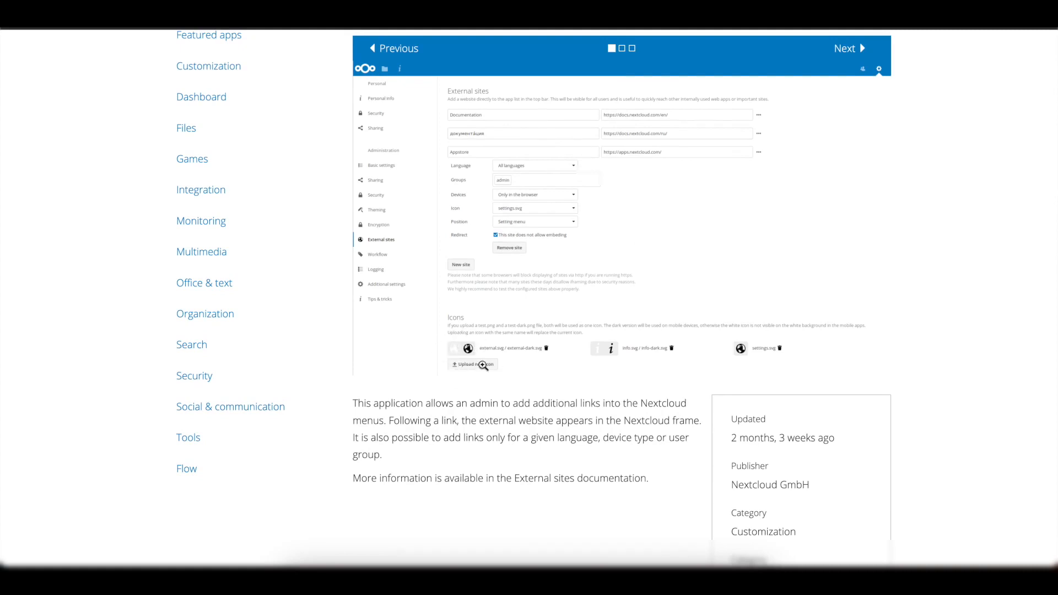
pyautogui.moveTo(476, 377)
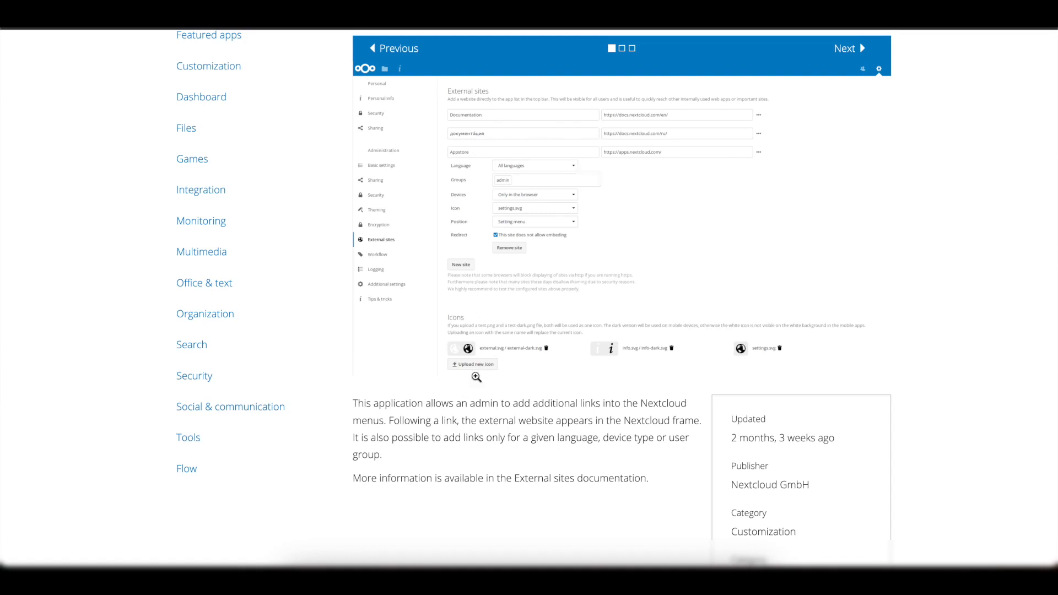
pyautogui.moveTo(486, 434)
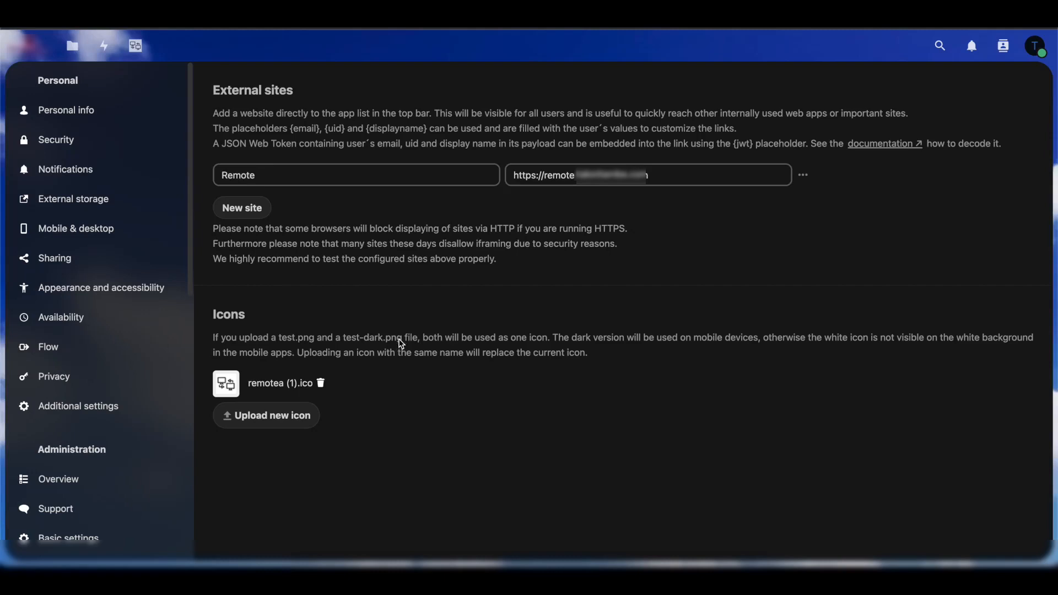
pyautogui.moveTo(373, 423)
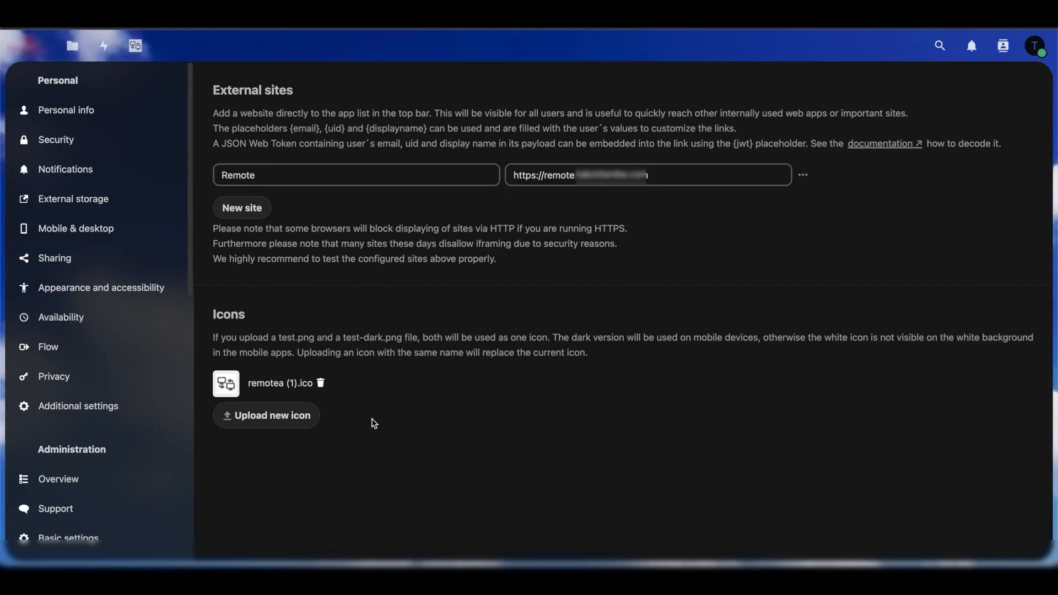
pyautogui.moveTo(294, 317)
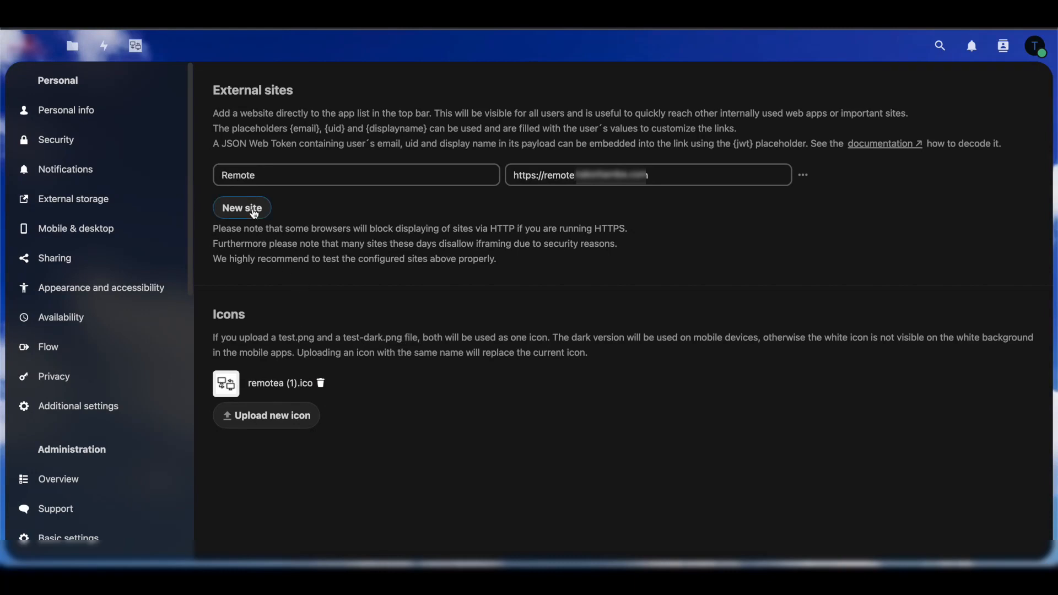
# Step: Add a new external site entry named 'test' below Remote, URL left empty
pyautogui.click(241, 208)
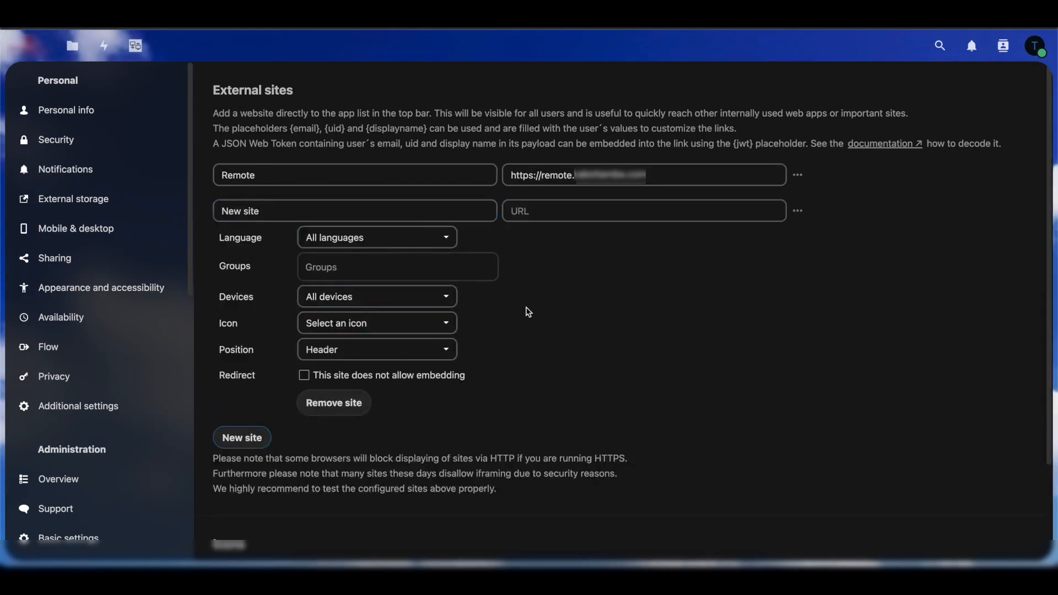
pyautogui.click(354, 210)
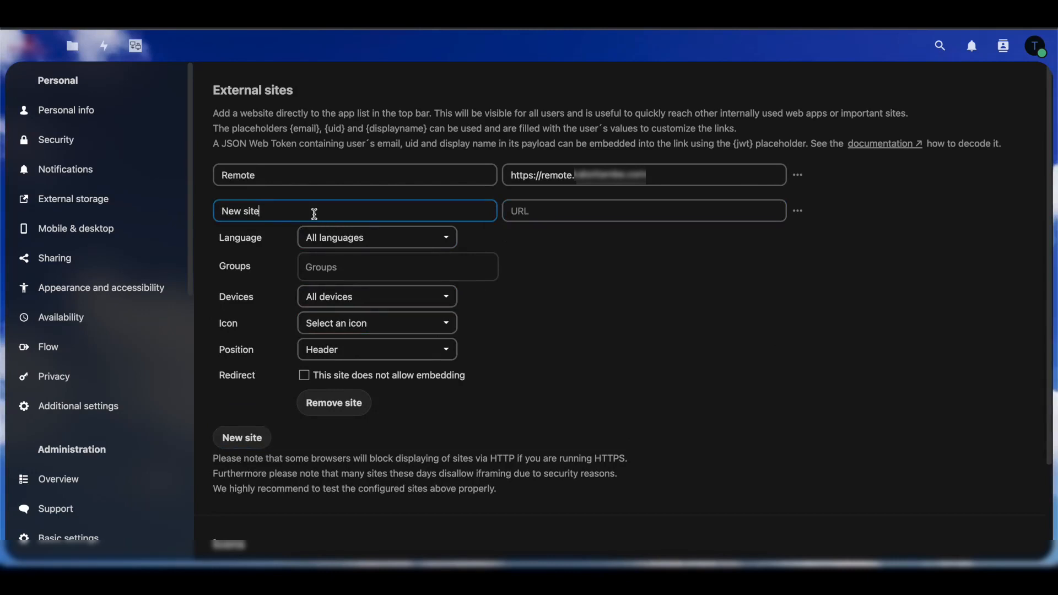
pyautogui.write('test')
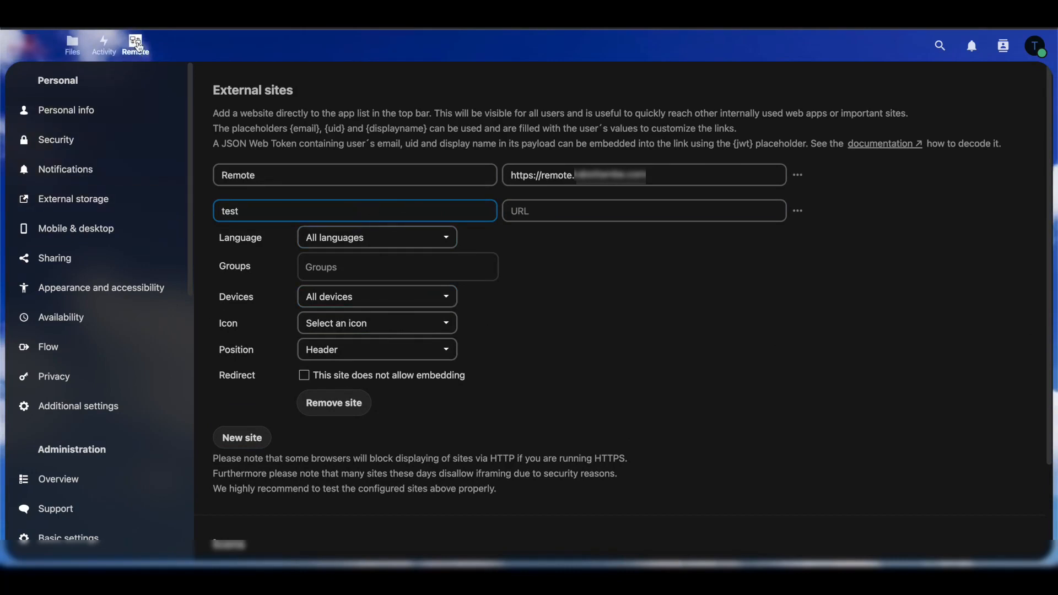
pyautogui.click(354, 175)
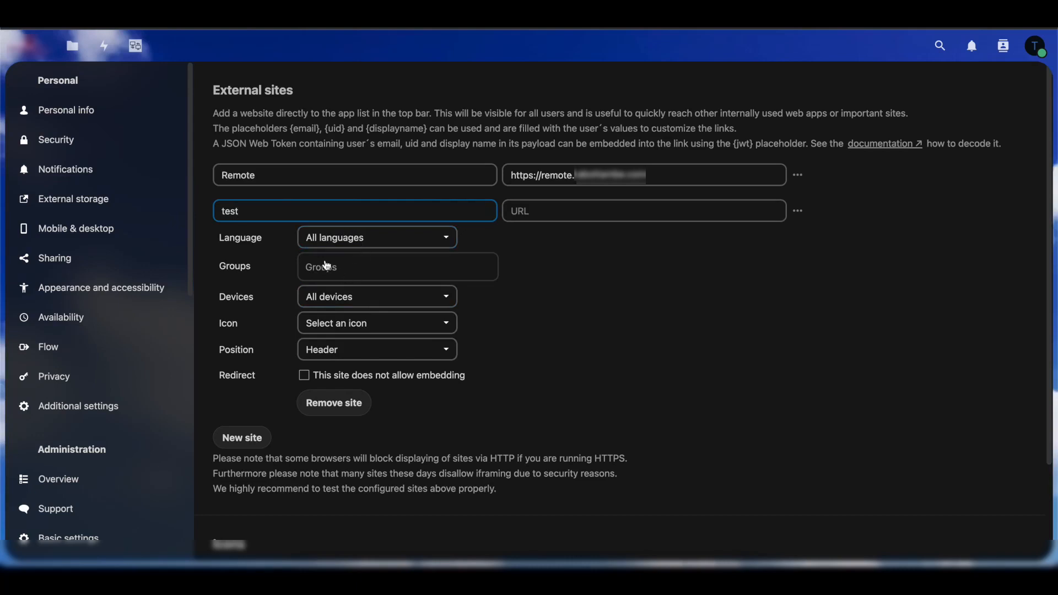
# Step: Review the test site's groups and device choices unchanged, then show its icon options
pyautogui.click(397, 265)
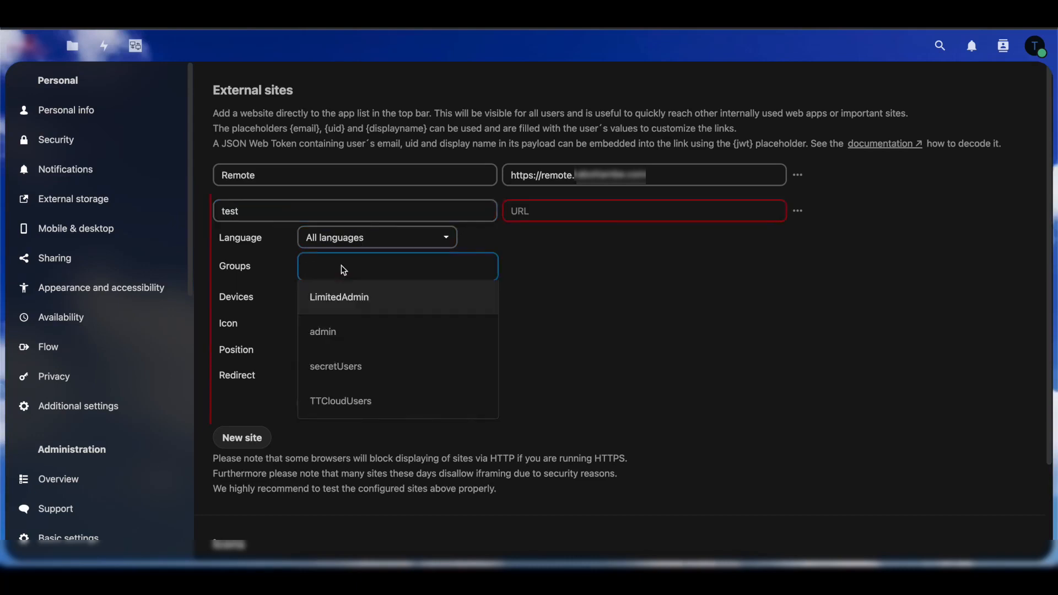
pyautogui.moveTo(258, 239)
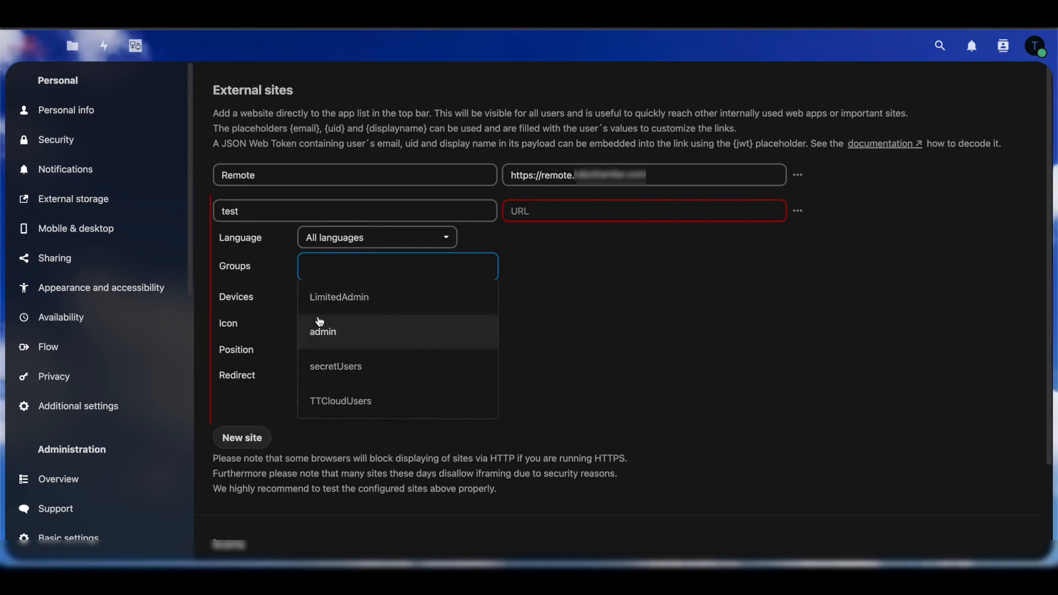
pyautogui.click(627, 364)
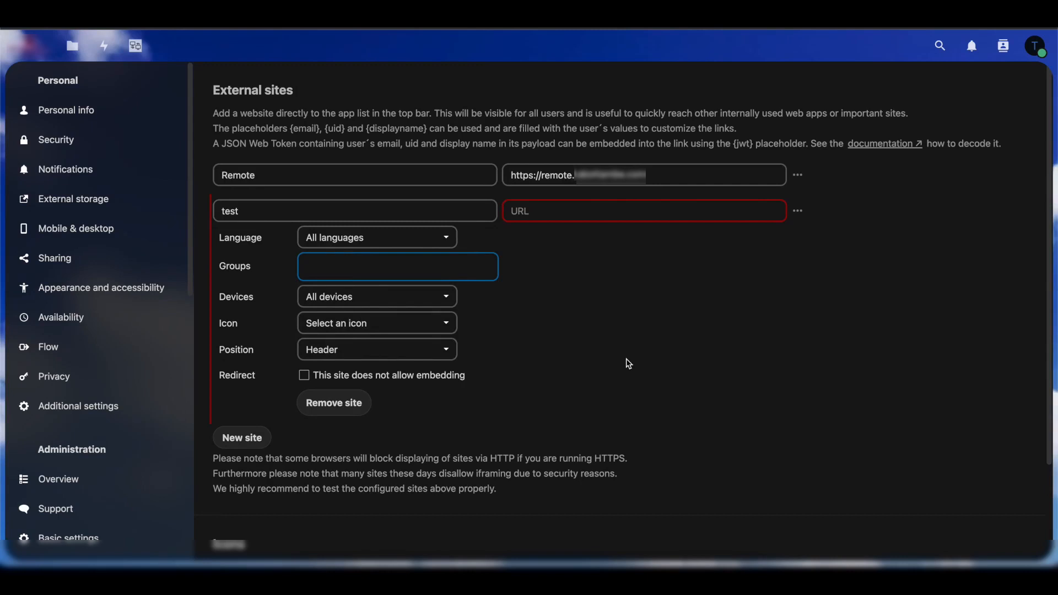
pyautogui.click(376, 296)
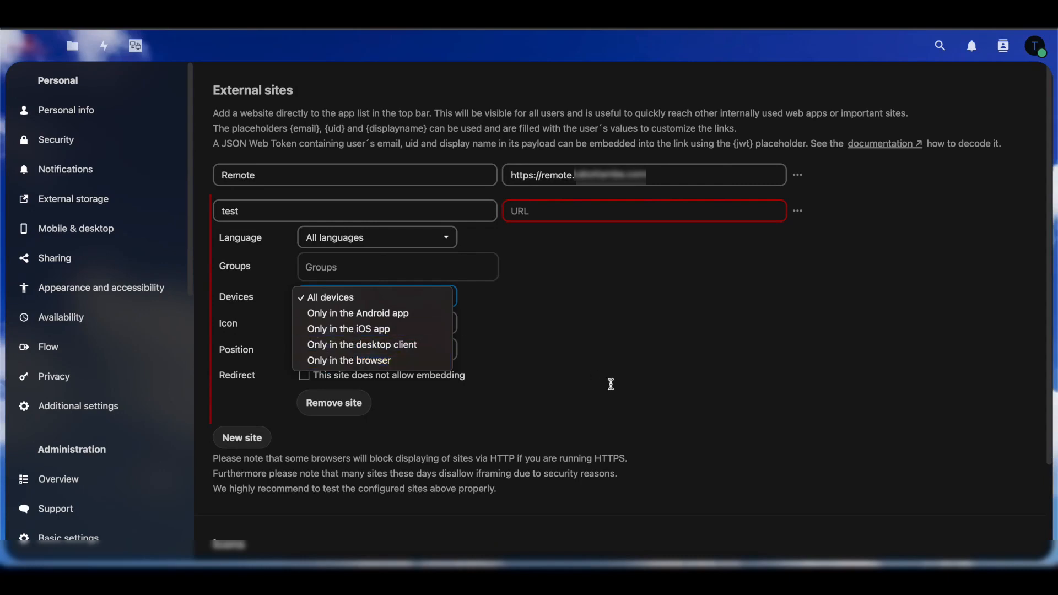
pyautogui.click(330, 296)
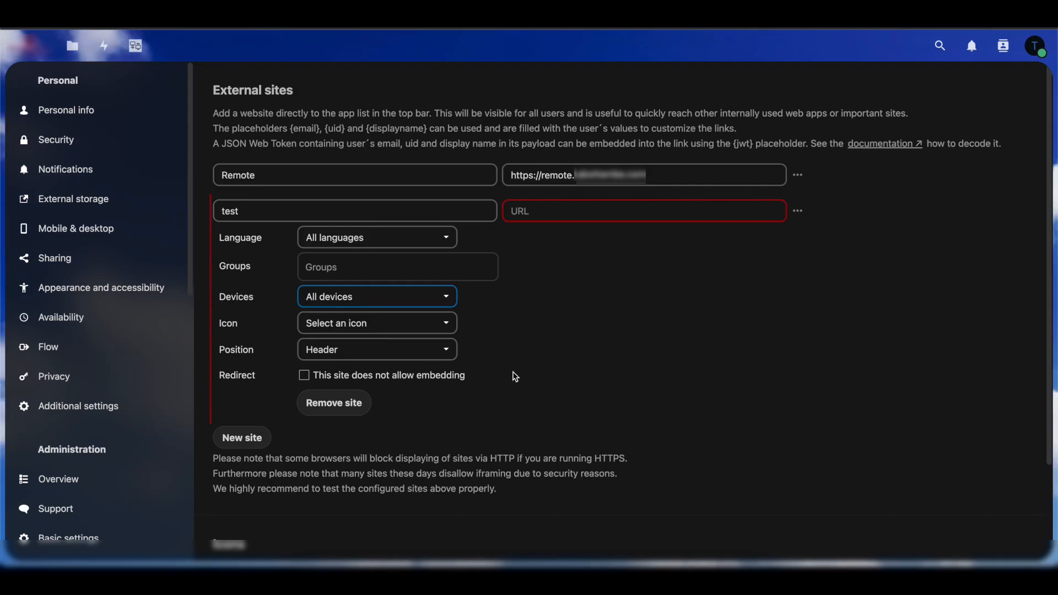
pyautogui.click(376, 323)
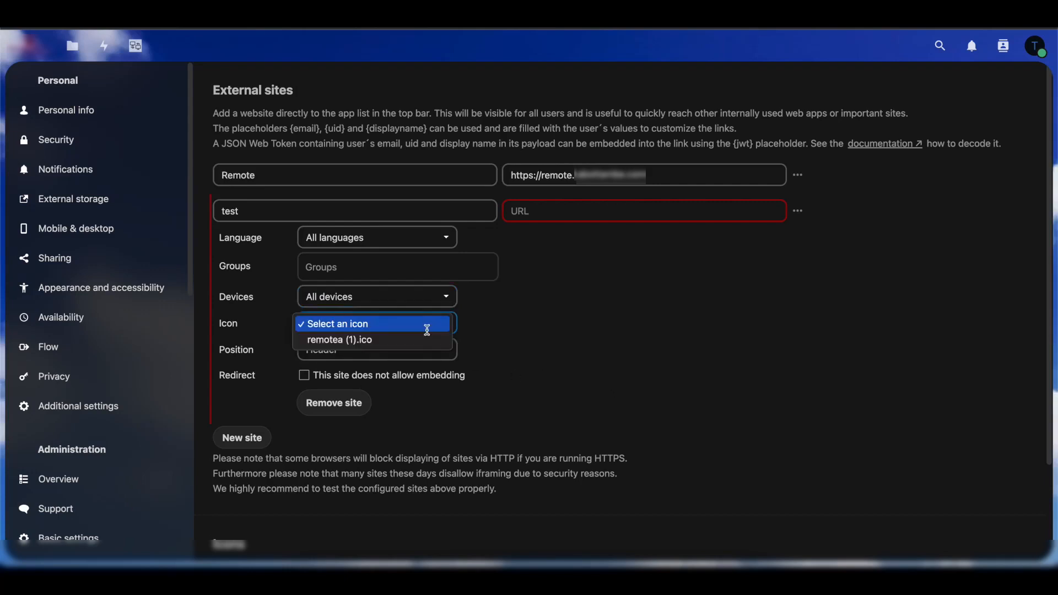
pyautogui.moveTo(341, 339)
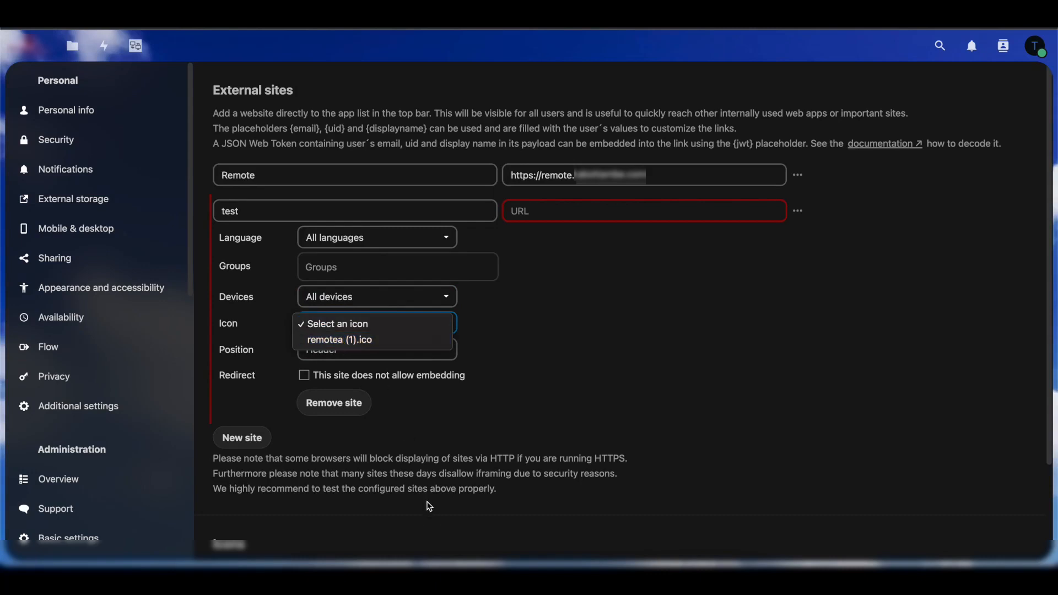
pyautogui.moveTo(356, 497)
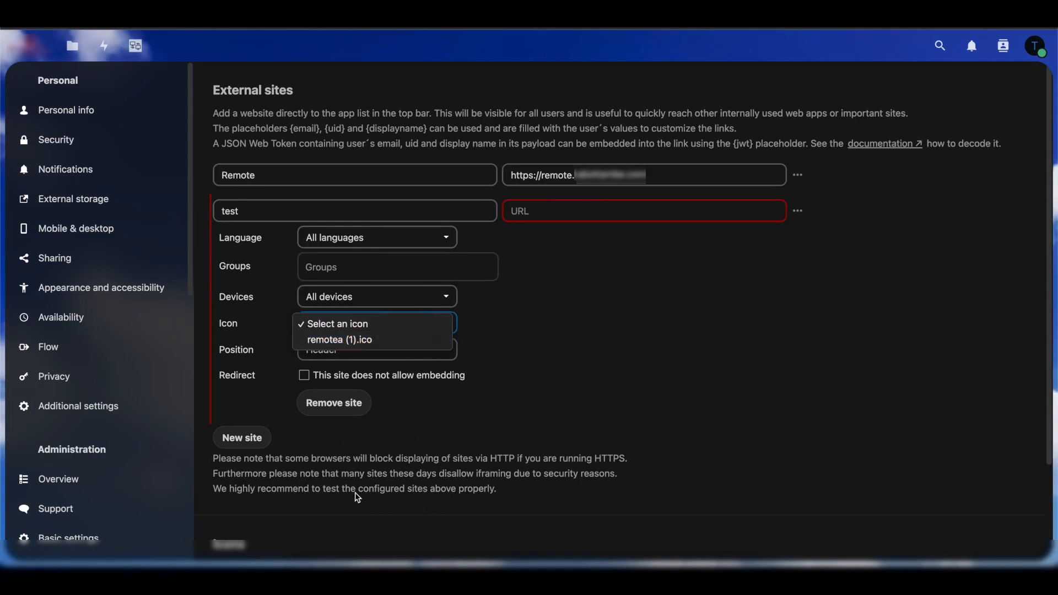
pyautogui.moveTo(550, 438)
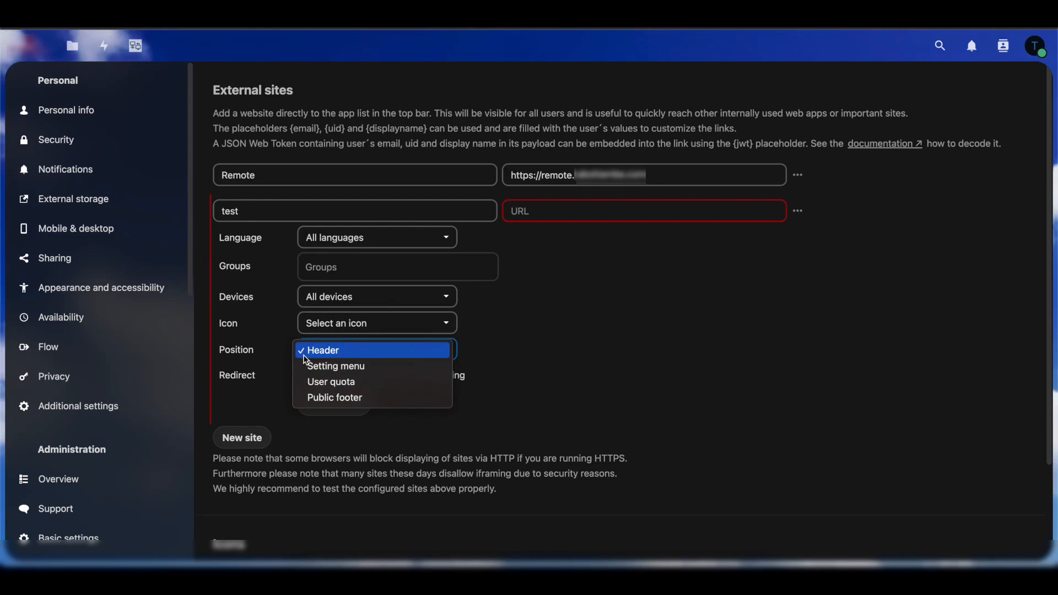
pyautogui.moveTo(198, 43)
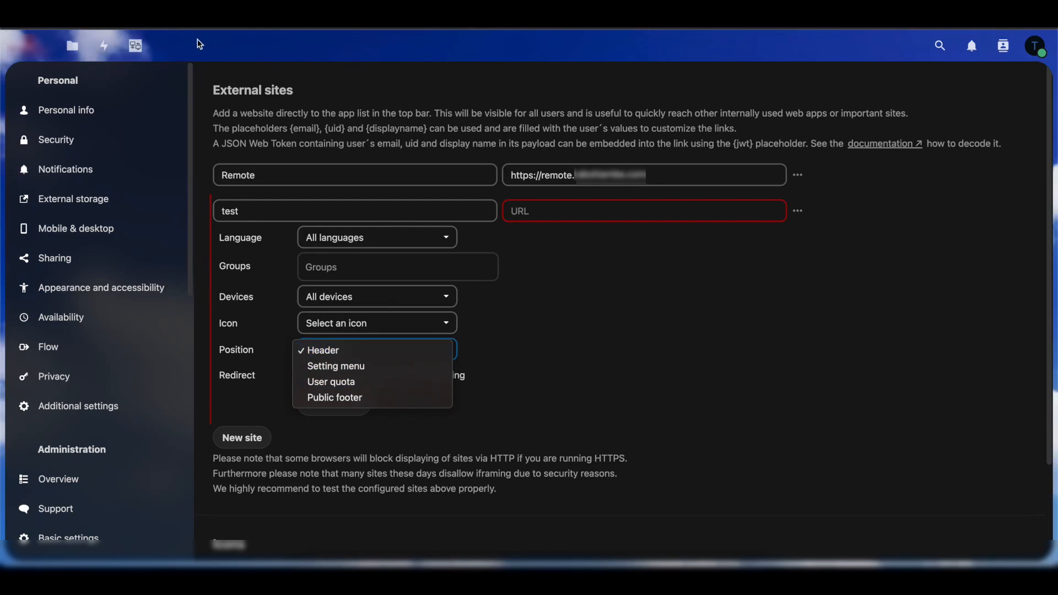
pyautogui.moveTo(266, 344)
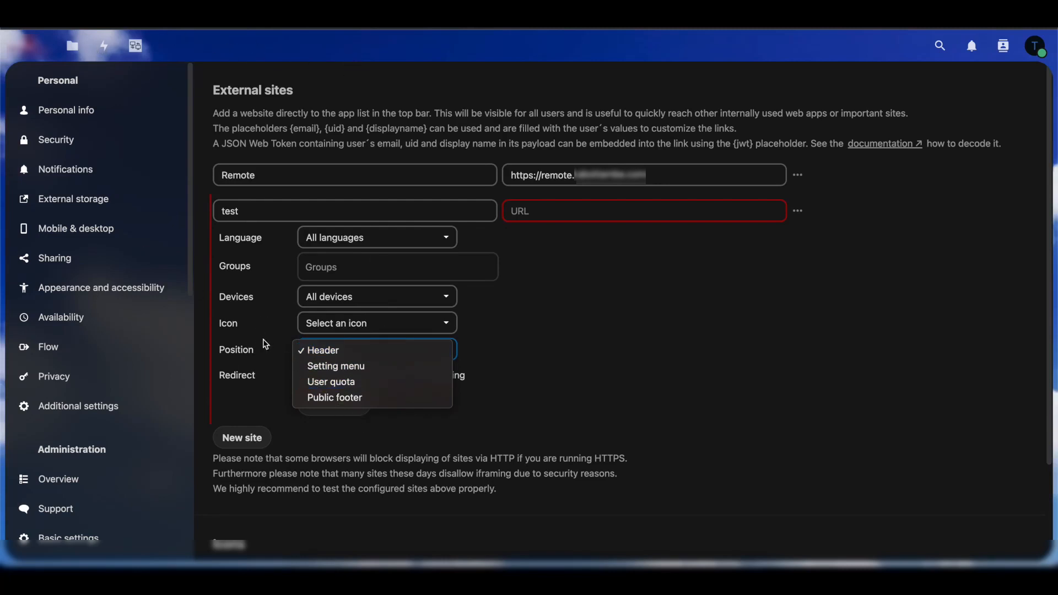
pyautogui.moveTo(335, 366)
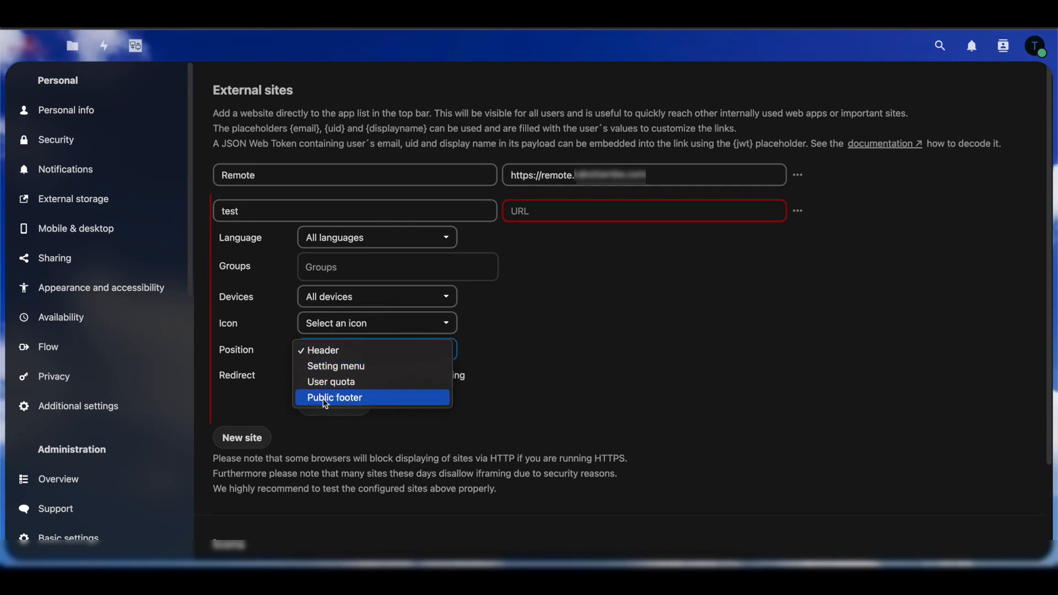
pyautogui.click(323, 350)
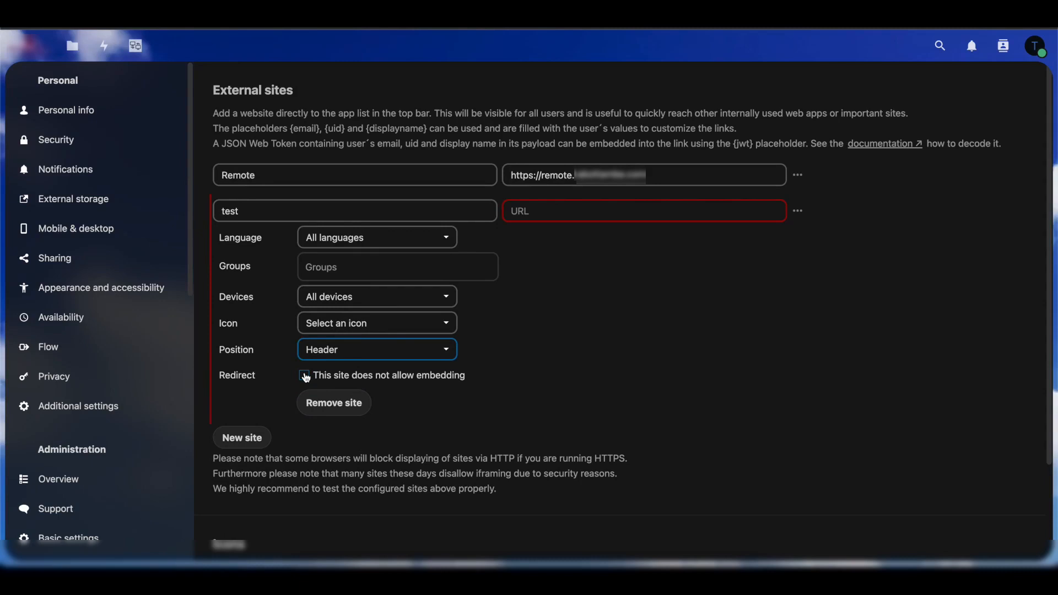
# Step: Toggle the no-embedding option off again, remove the test site and head to Remote
pyautogui.click(305, 375)
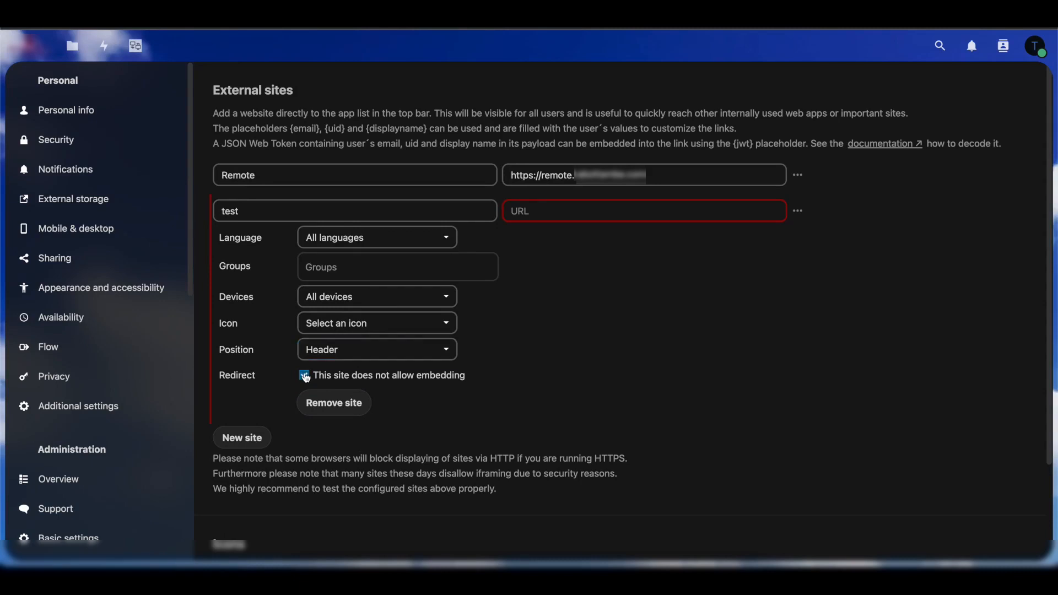
pyautogui.click(304, 375)
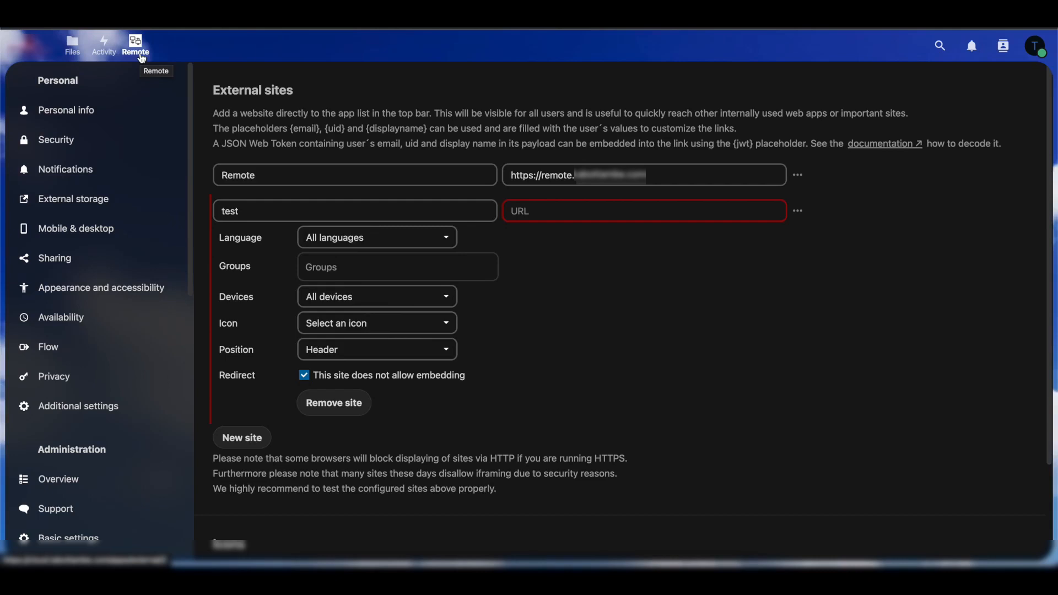
pyautogui.moveTo(275, 392)
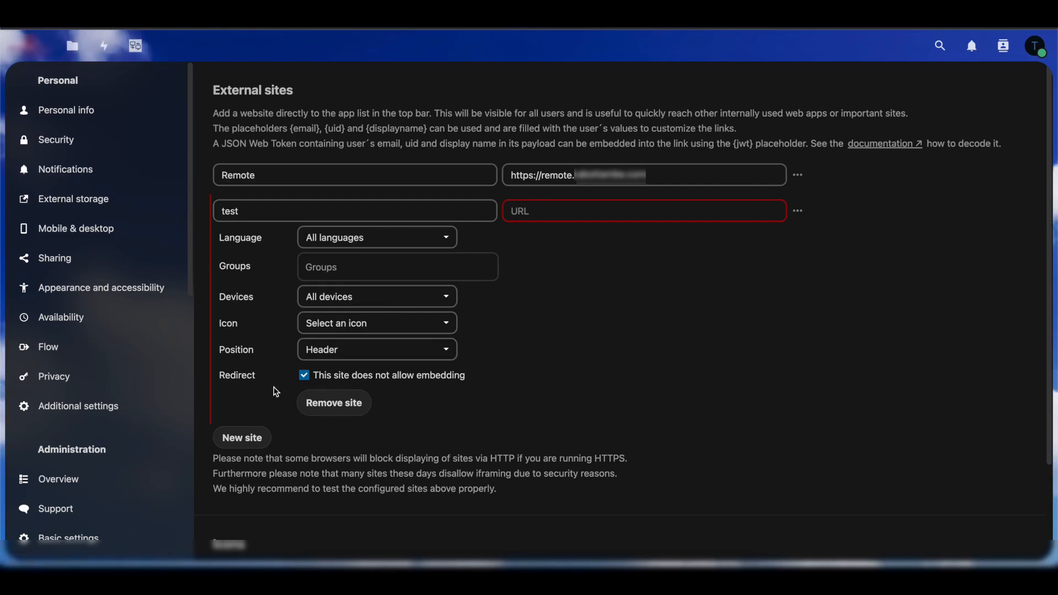
pyautogui.click(304, 375)
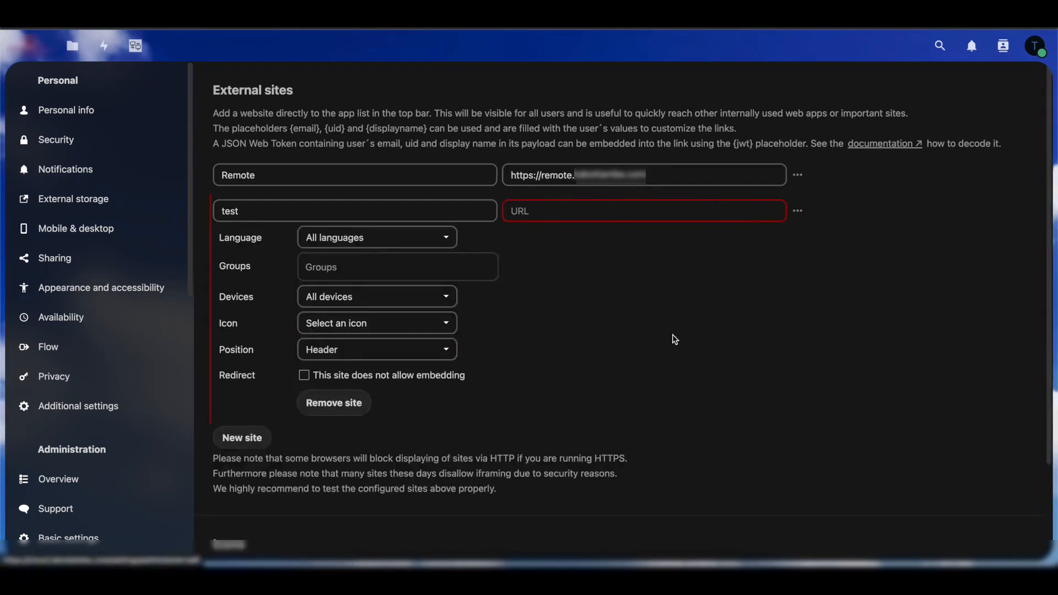
pyautogui.click(333, 403)
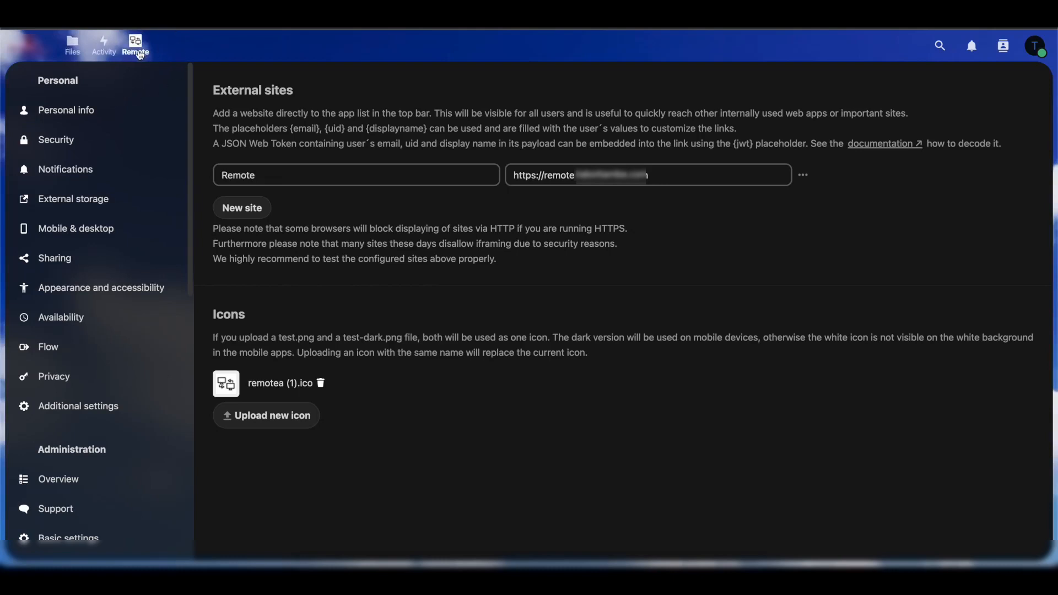
pyautogui.moveTo(562, 209)
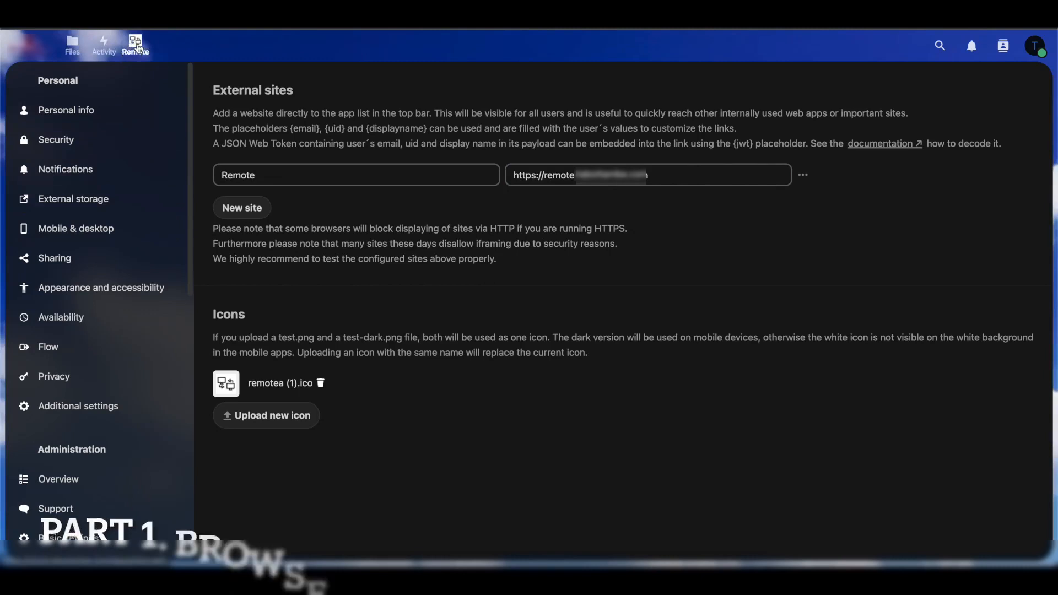
pyautogui.click(135, 45)
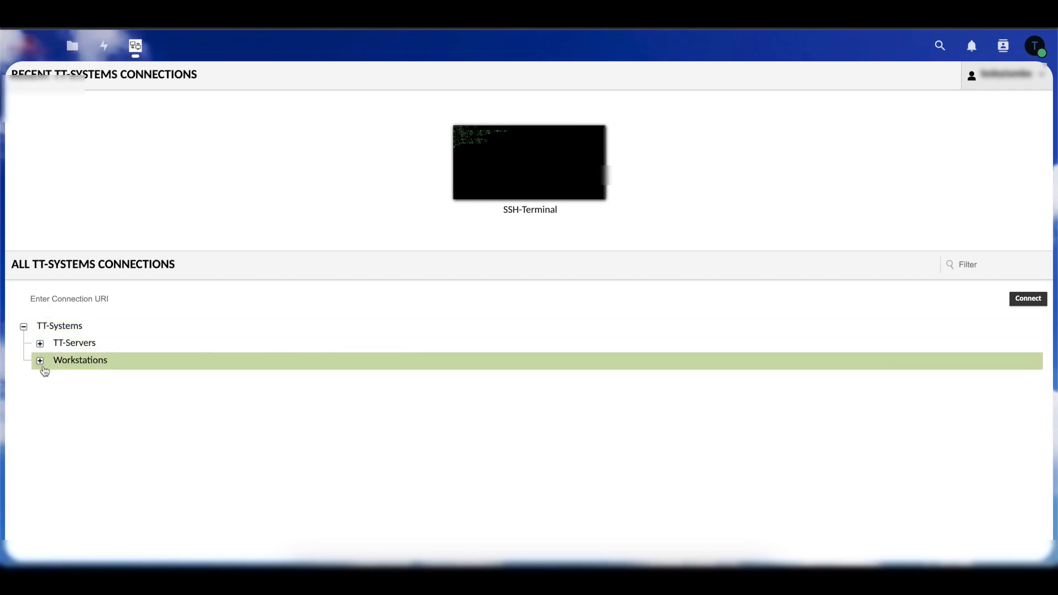
# Step: Connect to the SSH-Terminal Guacamole session and exit it with 'exit'
pyautogui.click(529, 162)
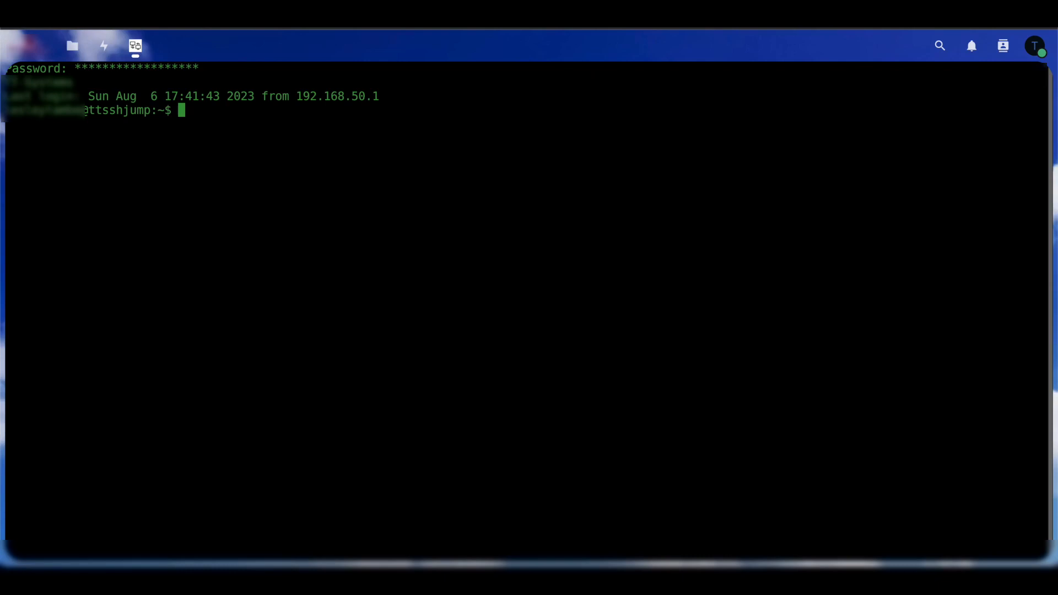
pyautogui.write('exit')
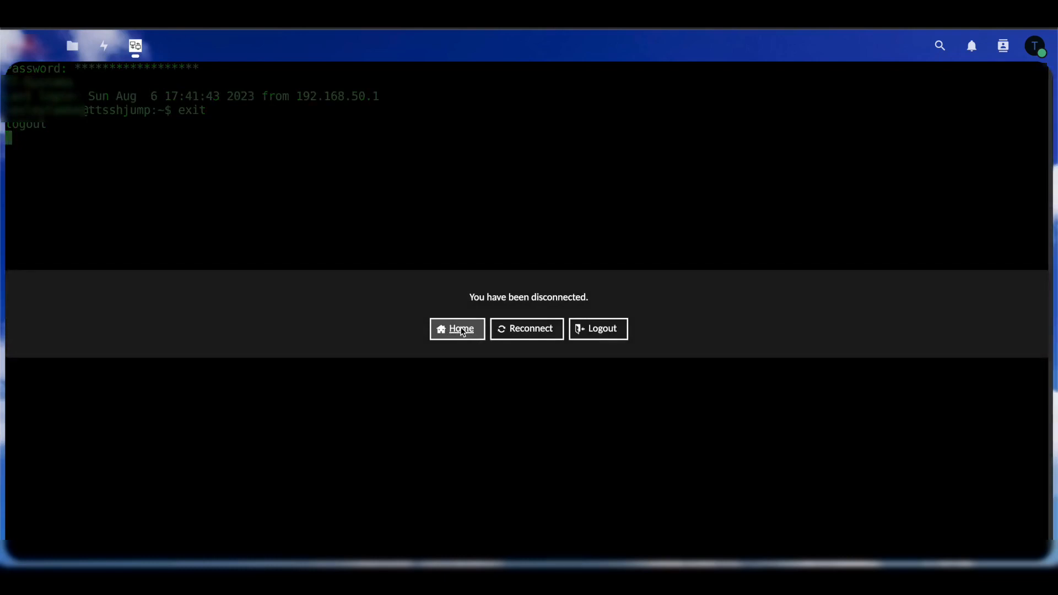
# Step: Return to the Guacamole home, dismiss the new-document template picker and reopen Remote
pyautogui.click(456, 328)
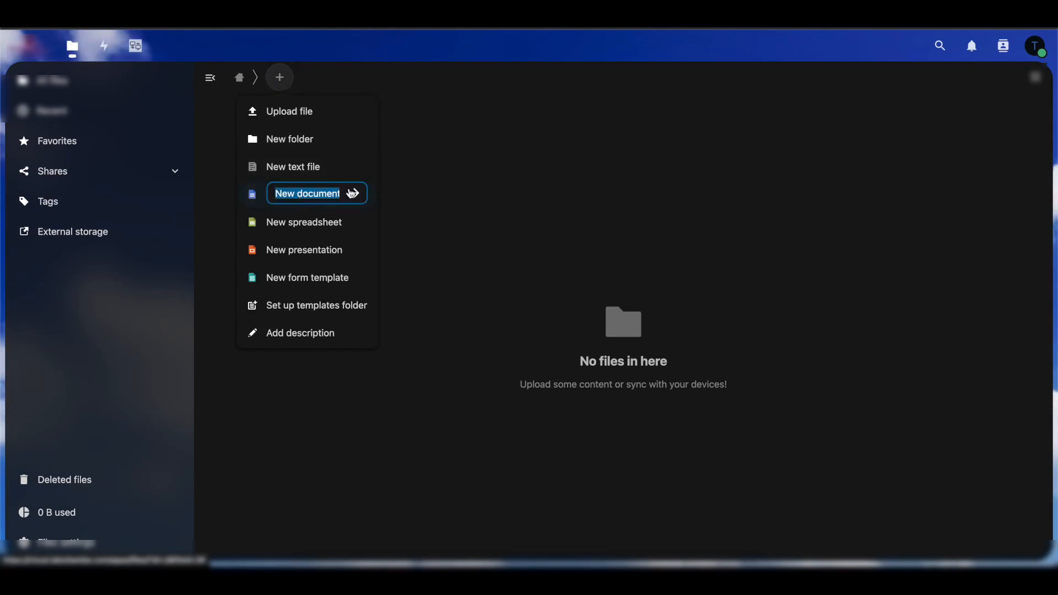
pyautogui.click(308, 194)
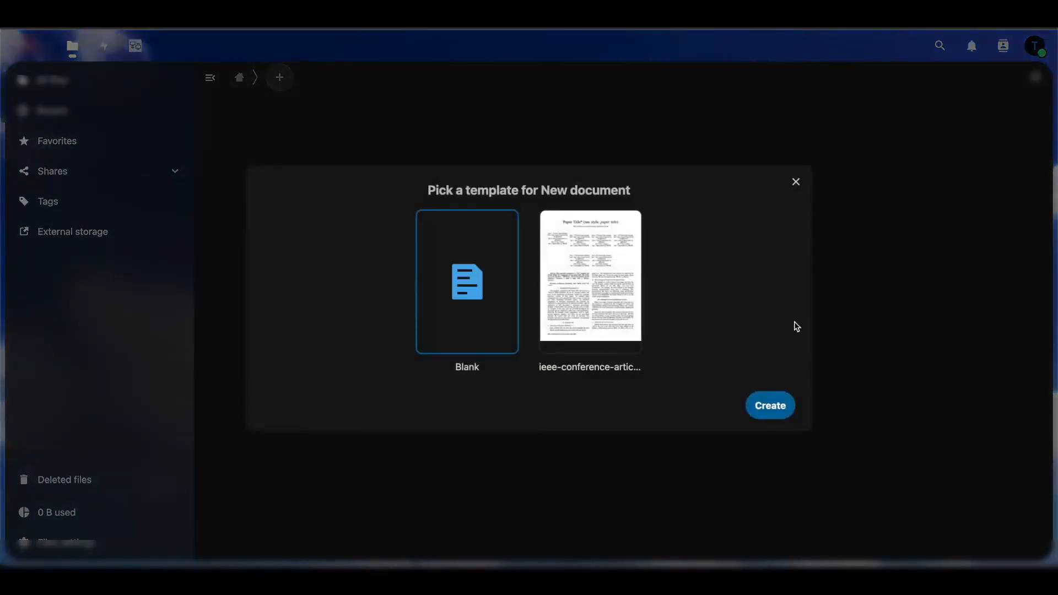
pyautogui.click(769, 404)
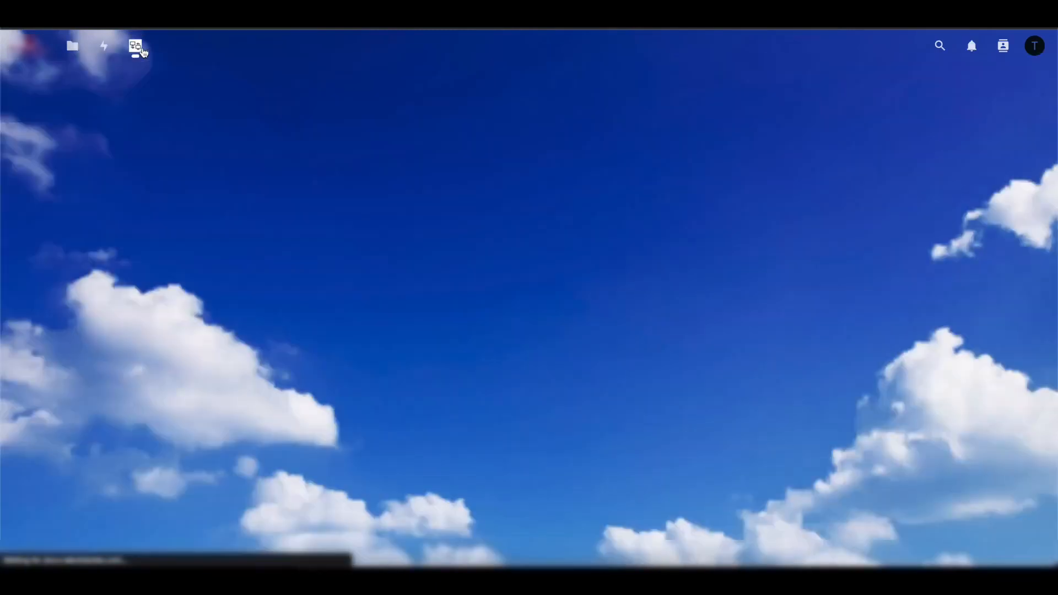
pyautogui.click(135, 46)
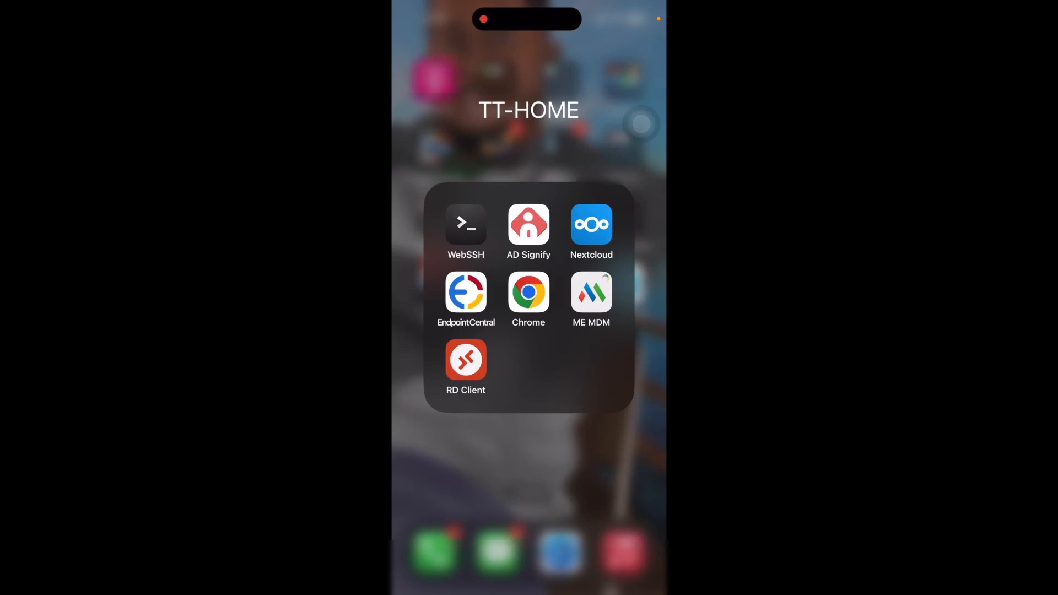
# Step: Launch the Nextcloud phone app and sign into Remote with TT-Systems credentials
pyautogui.click(591, 223)
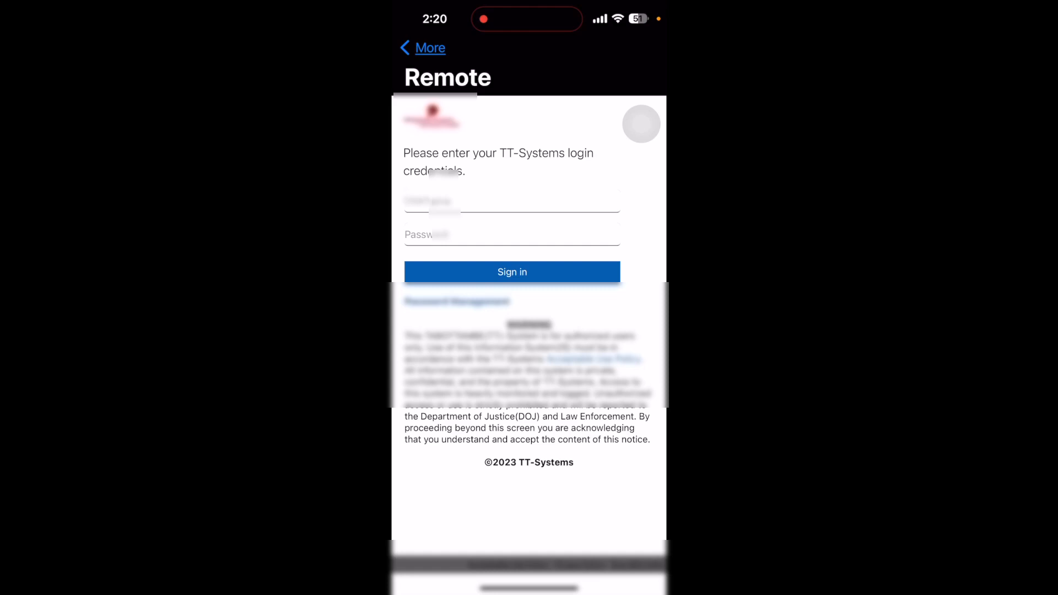
pyautogui.click(512, 203)
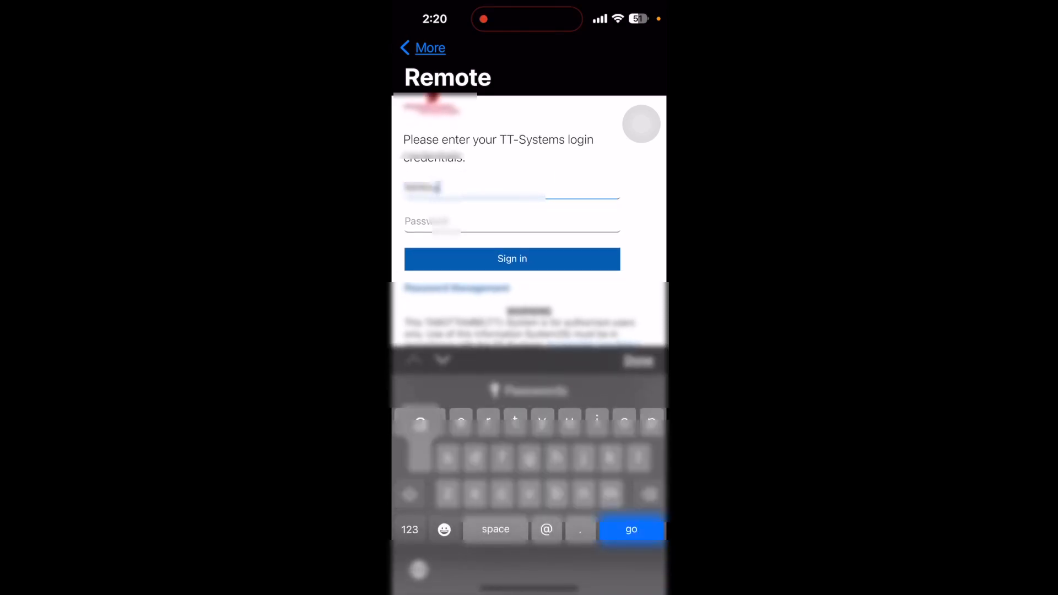
pyautogui.click(631, 530)
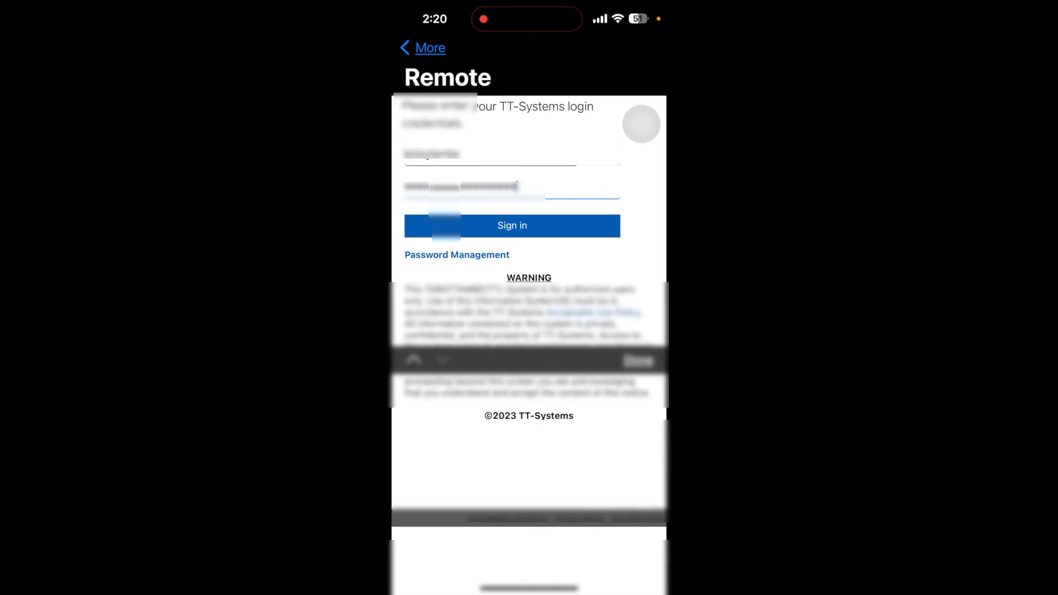
pyautogui.click(511, 225)
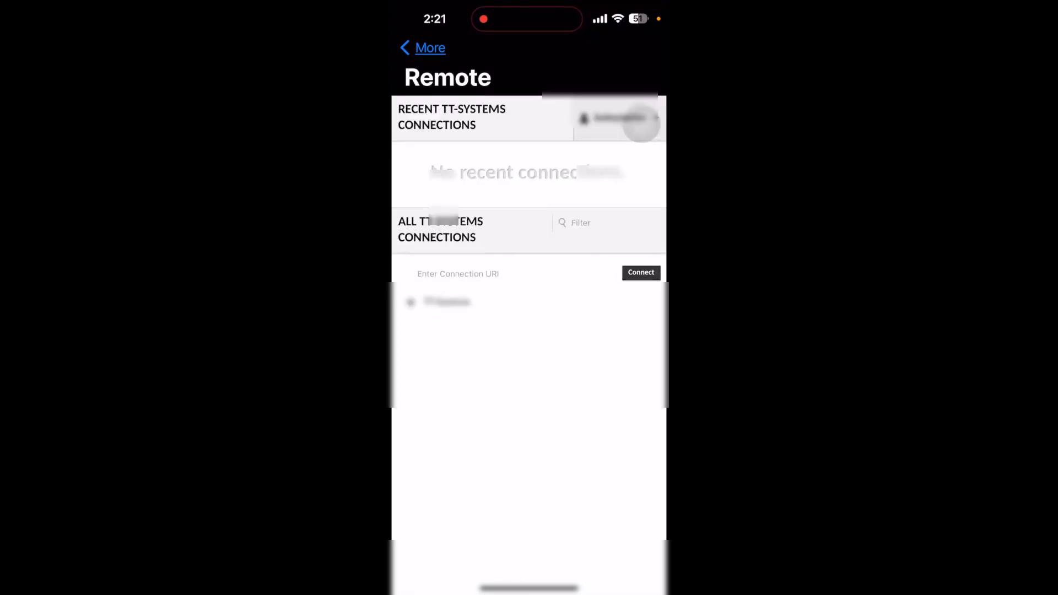
pyautogui.click(448, 302)
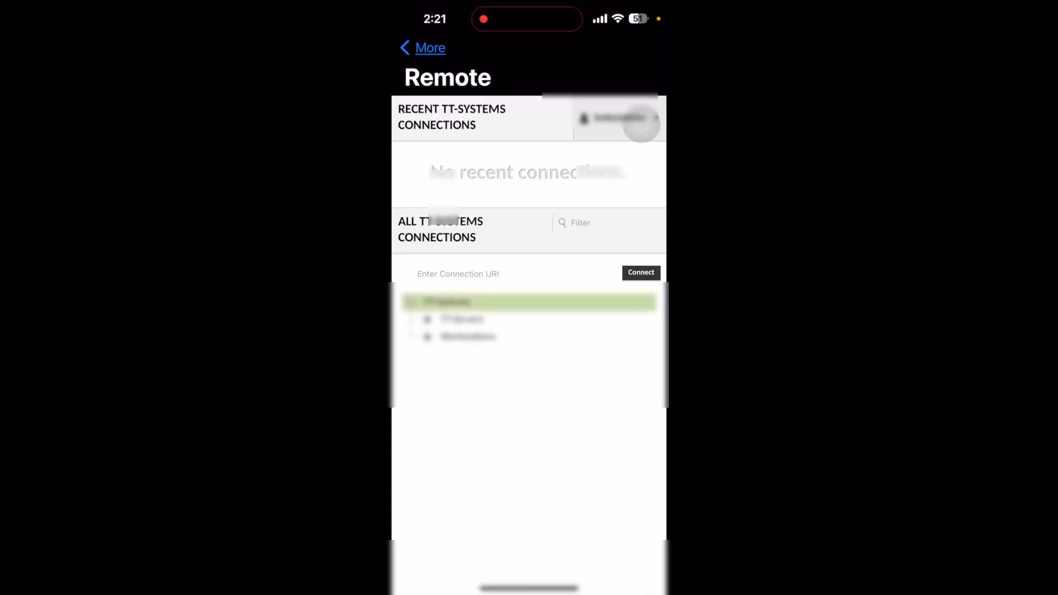
pyautogui.click(467, 338)
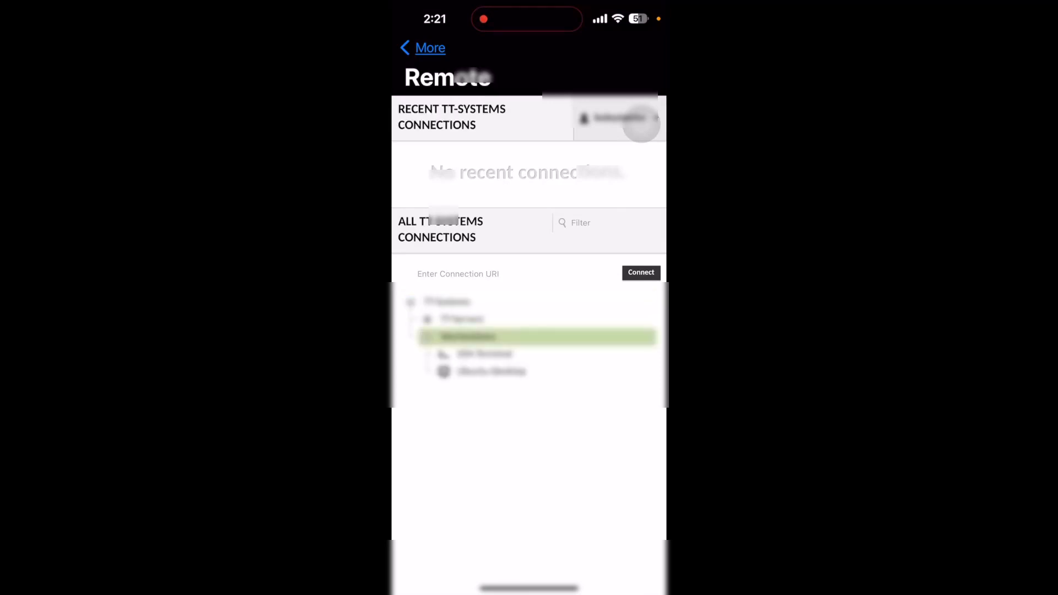
pyautogui.click(422, 47)
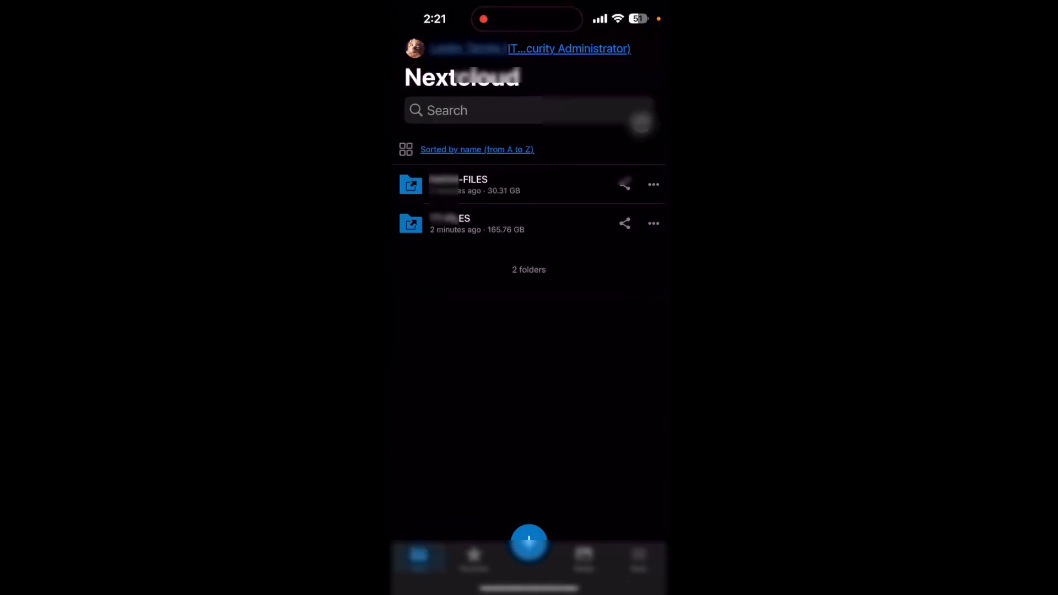
pyautogui.click(637, 556)
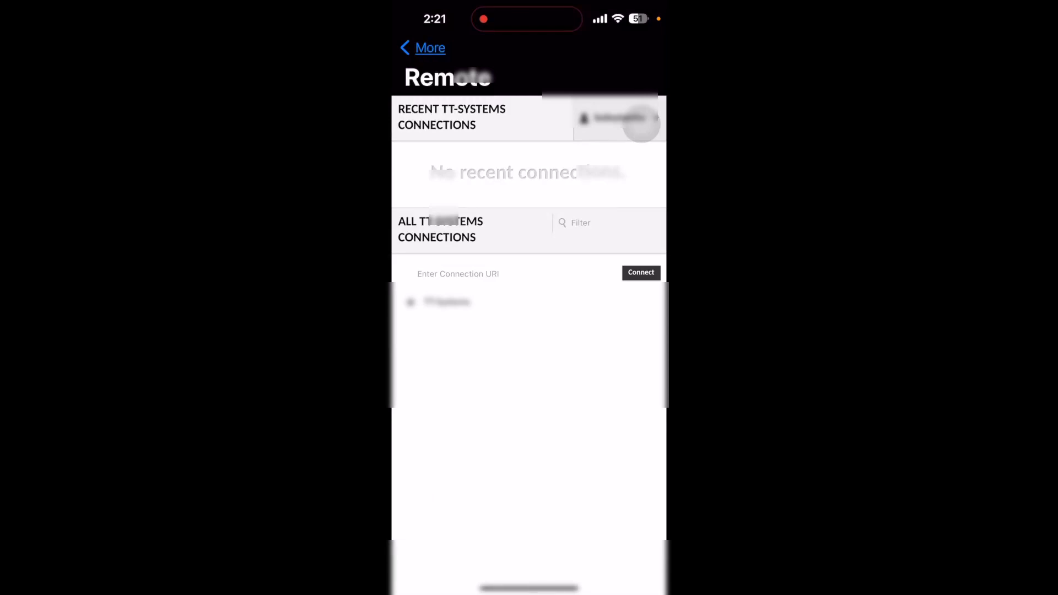
pyautogui.click(422, 47)
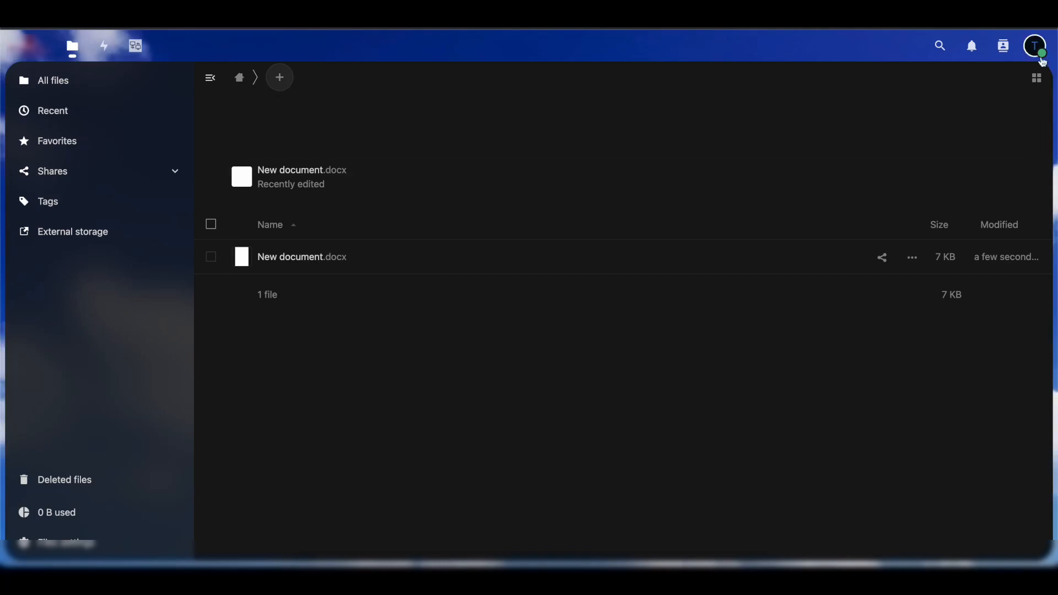
# Step: Return to the External sites administration settings from the account menu
pyautogui.click(1034, 45)
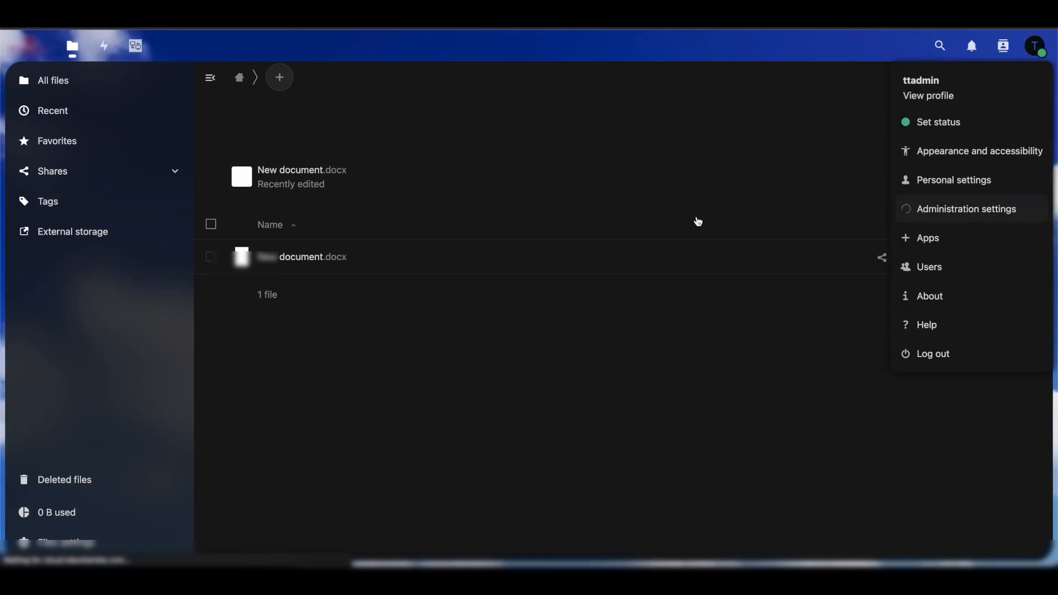
pyautogui.click(965, 208)
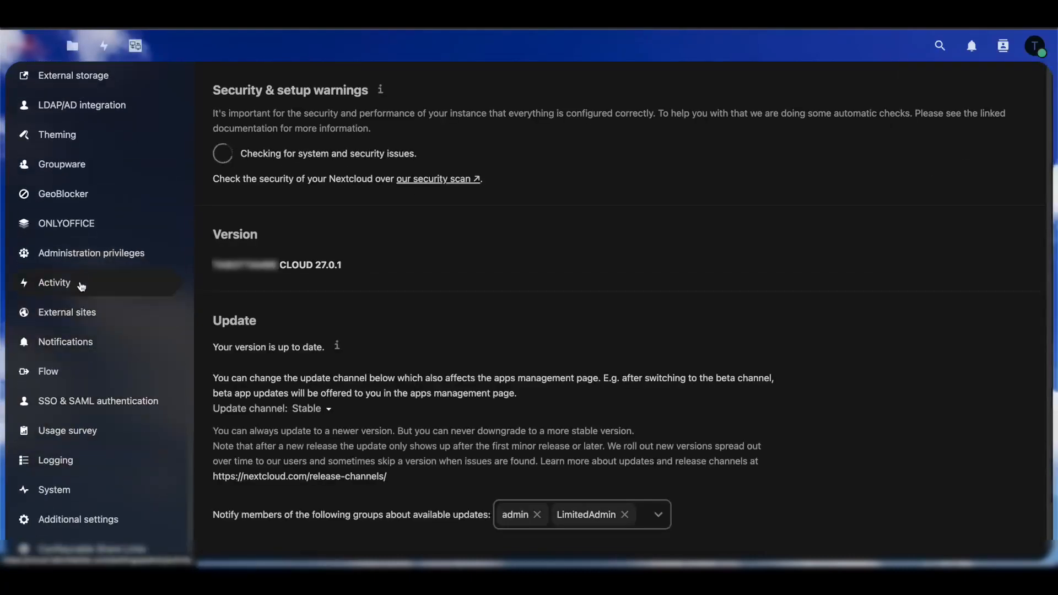
pyautogui.moveTo(79, 312)
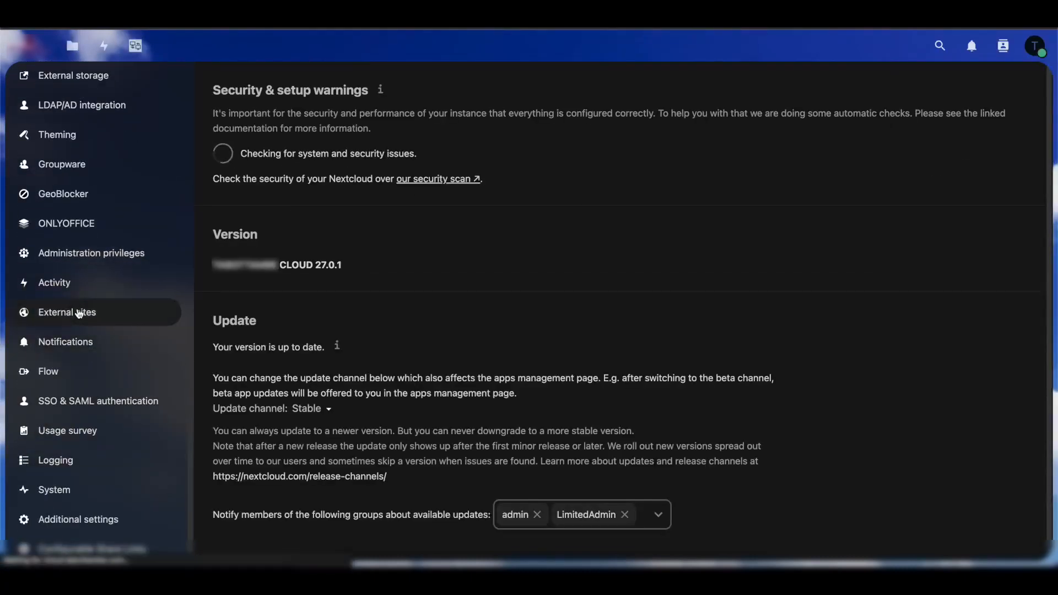
pyautogui.click(68, 312)
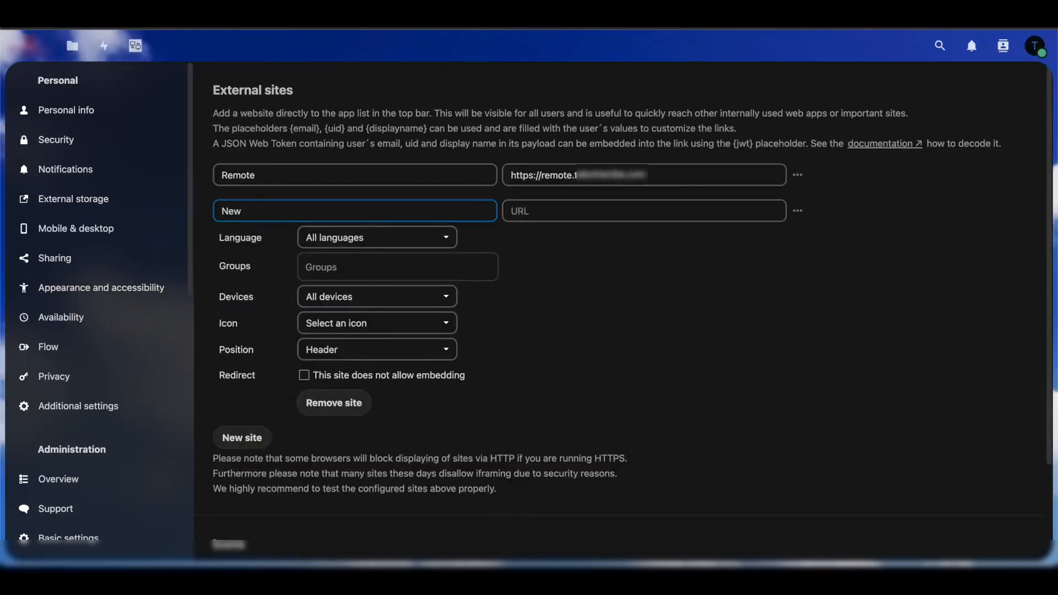
pyautogui.write('facebook')
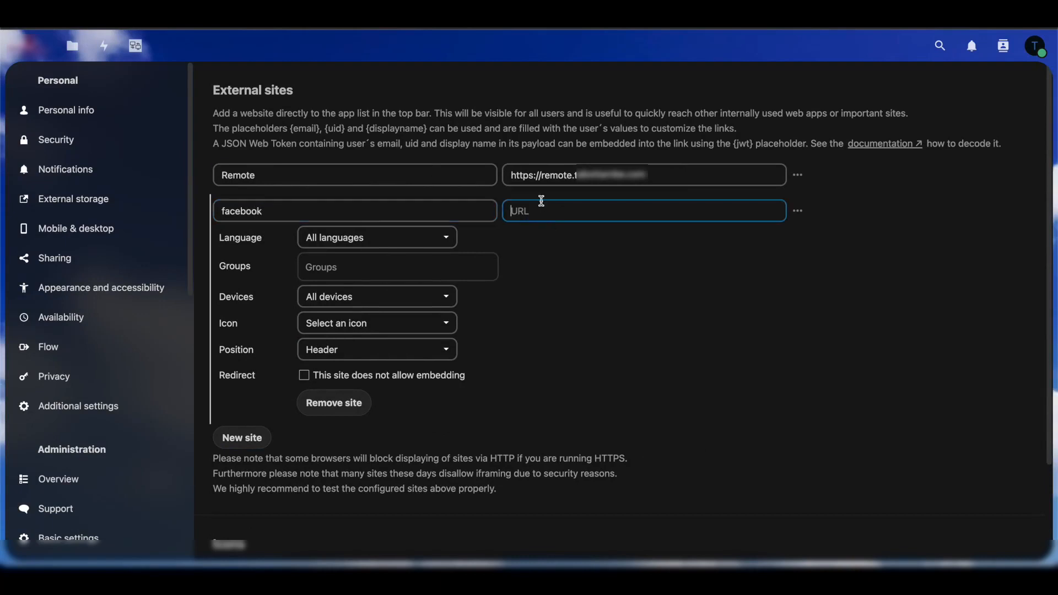
pyautogui.write('https://facebook.c')
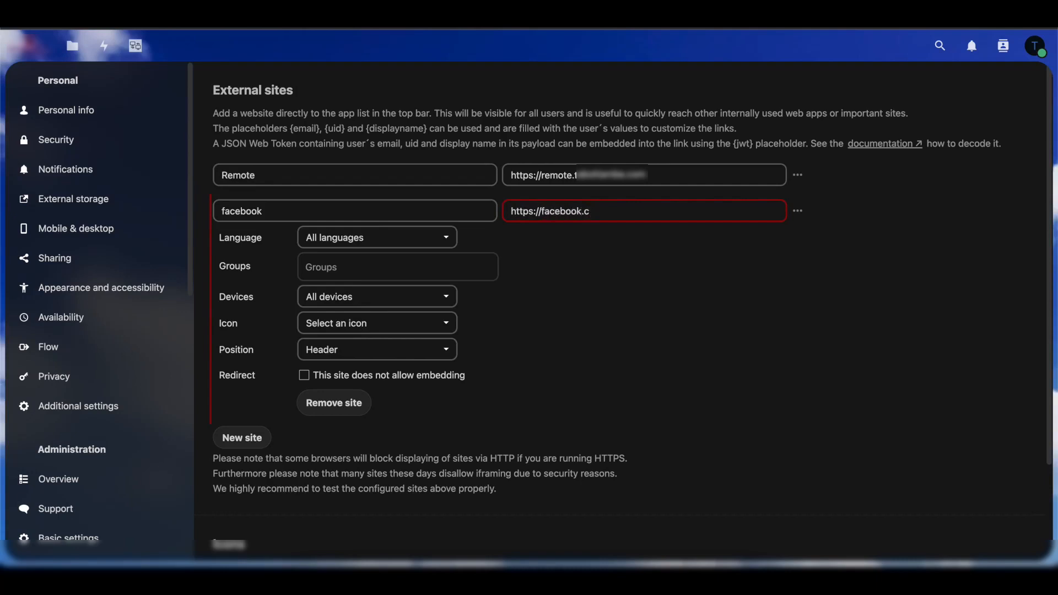
pyautogui.click(376, 323)
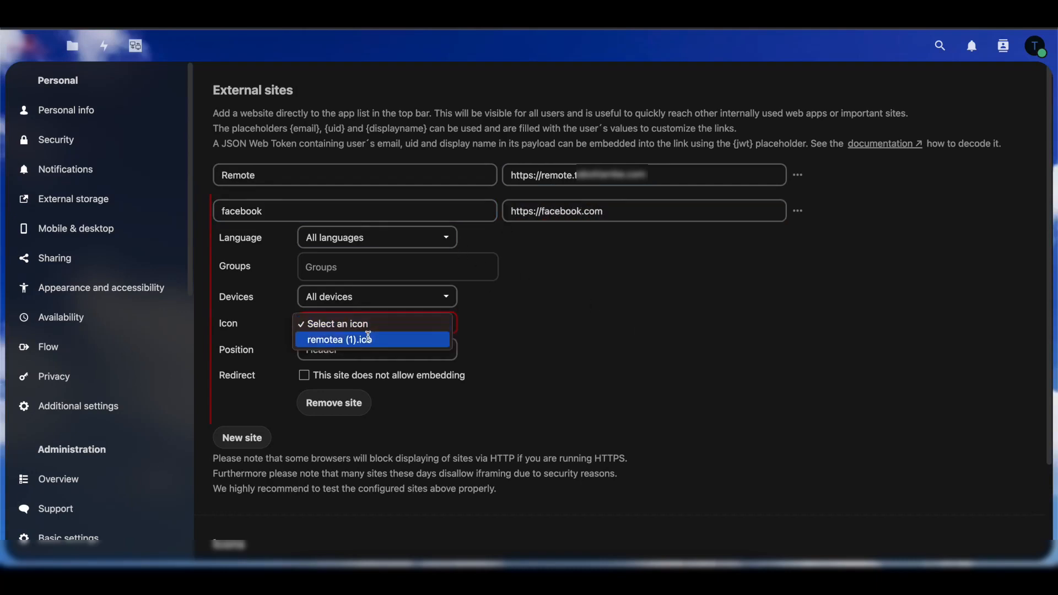
pyautogui.click(339, 338)
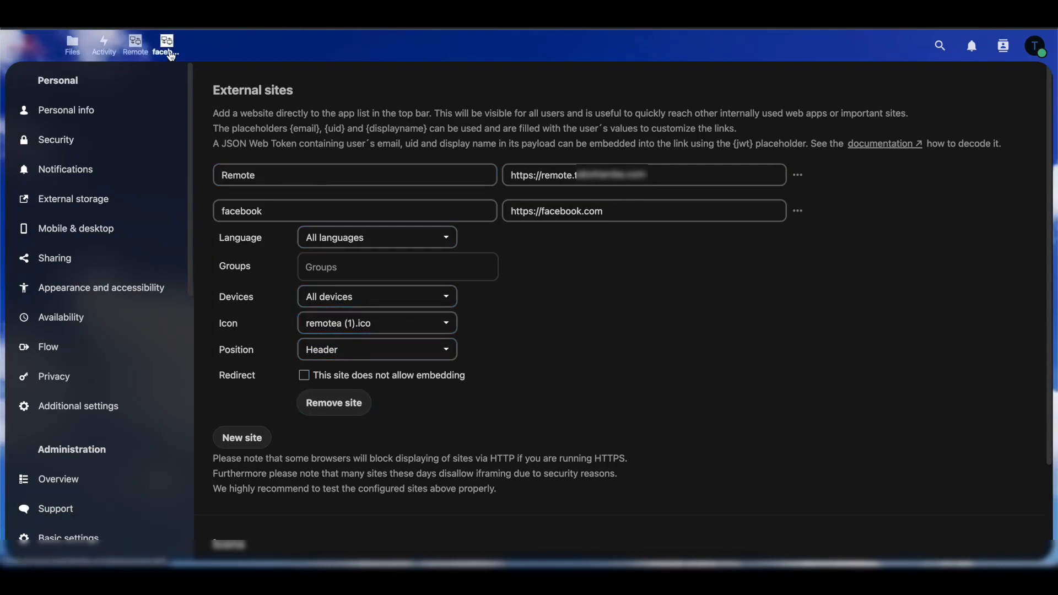
pyautogui.click(165, 47)
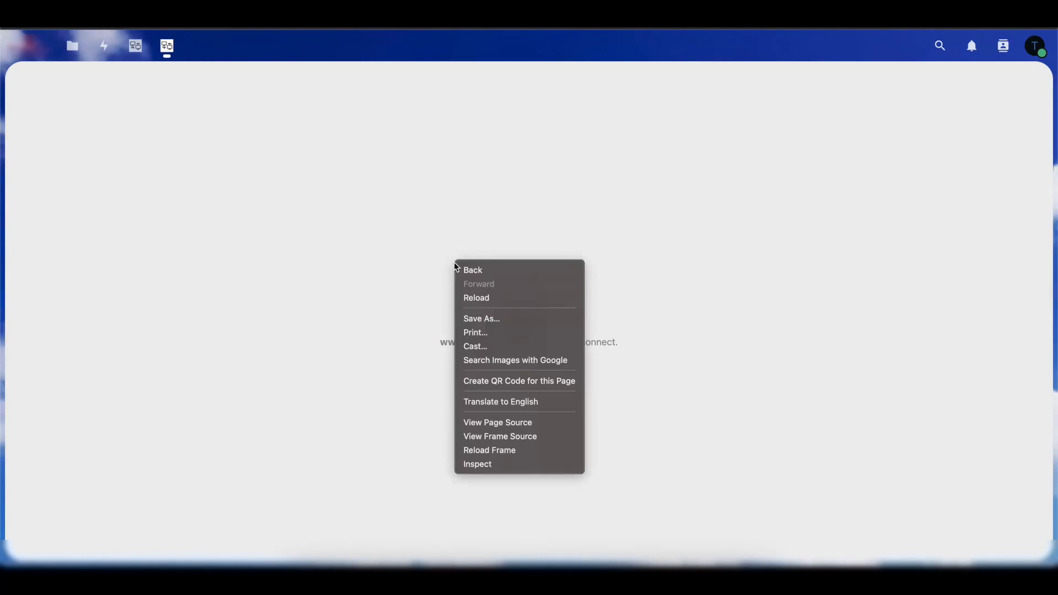
pyautogui.click(477, 464)
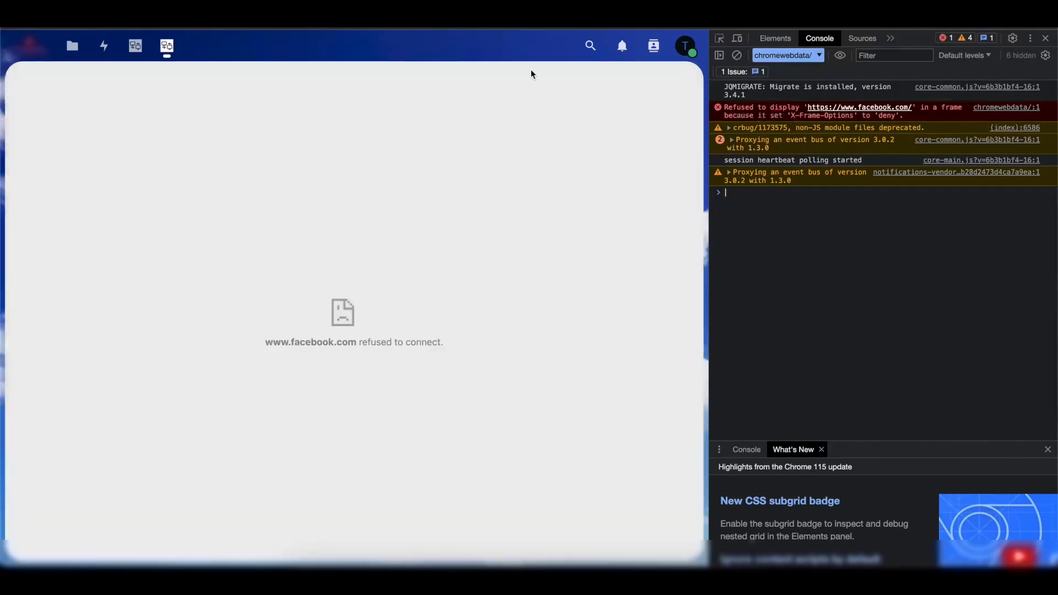
pyautogui.moveTo(948, 117)
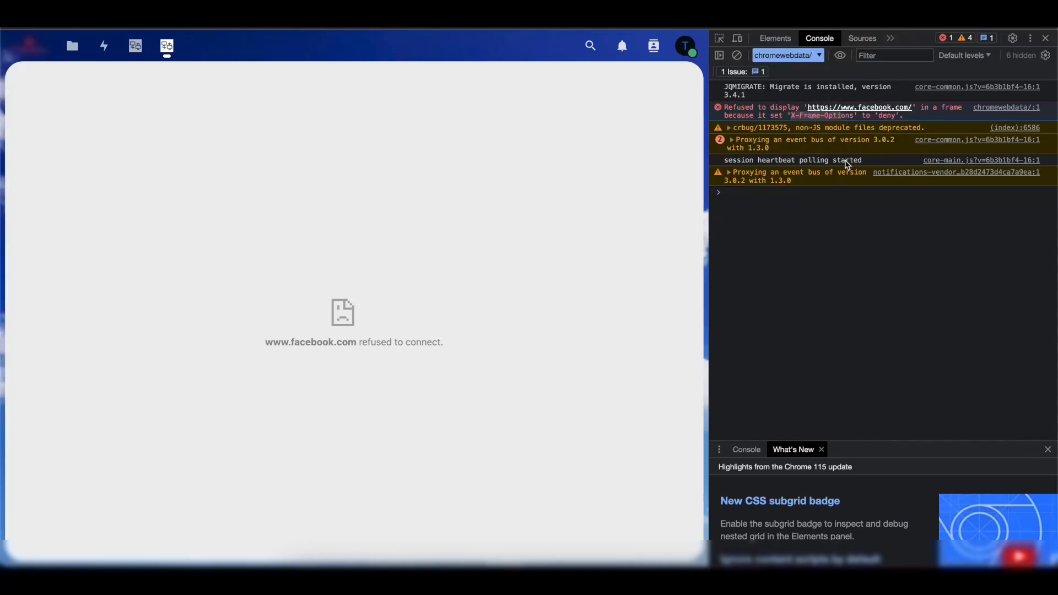
pyautogui.moveTo(245, 229)
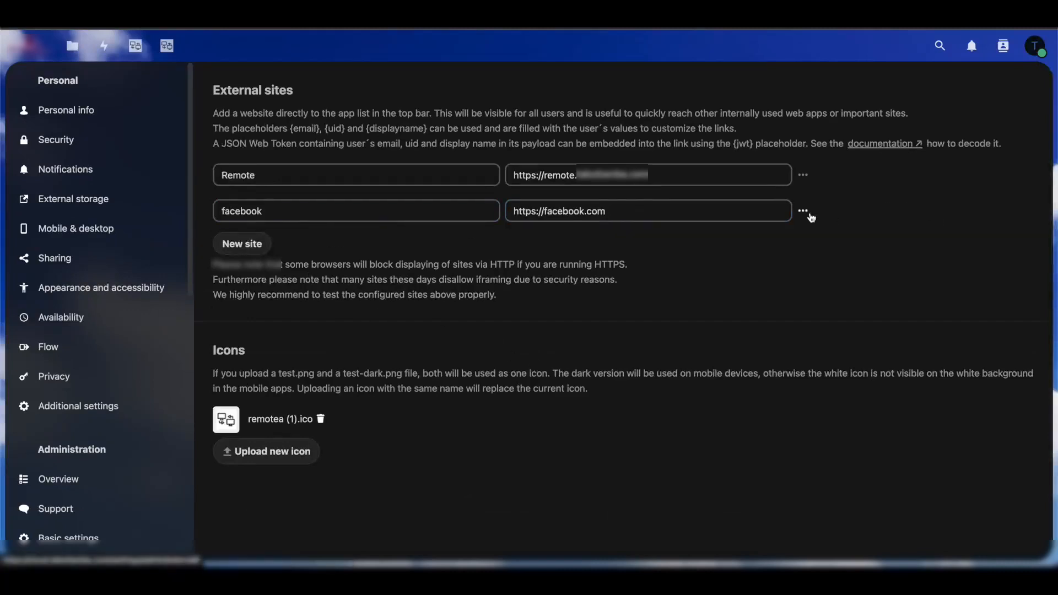
# Step: Flag the facebook site as 'This site does not allow embedding' so it redirects
pyautogui.click(803, 210)
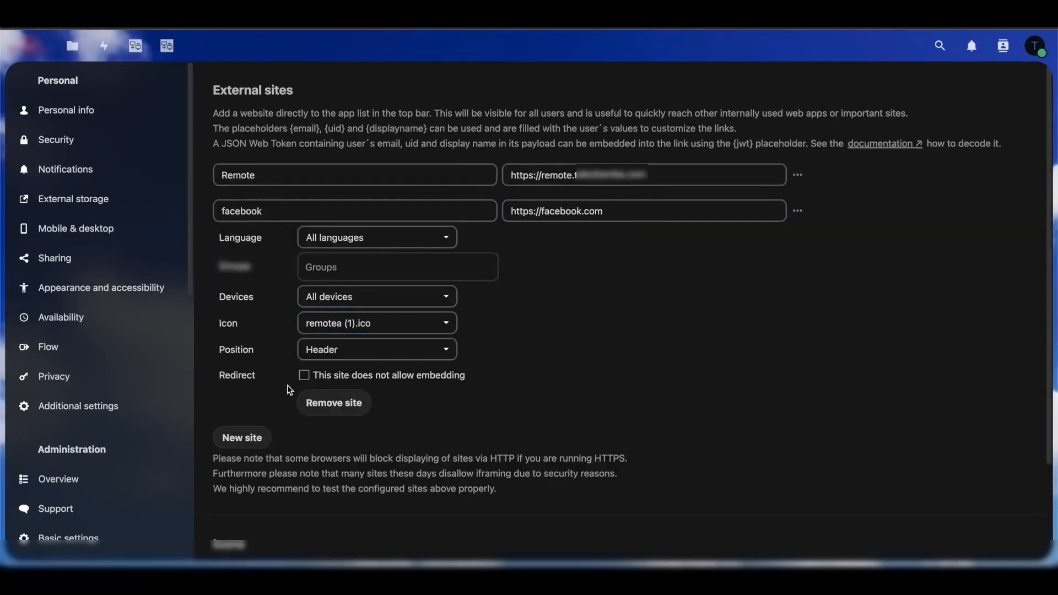
pyautogui.click(304, 375)
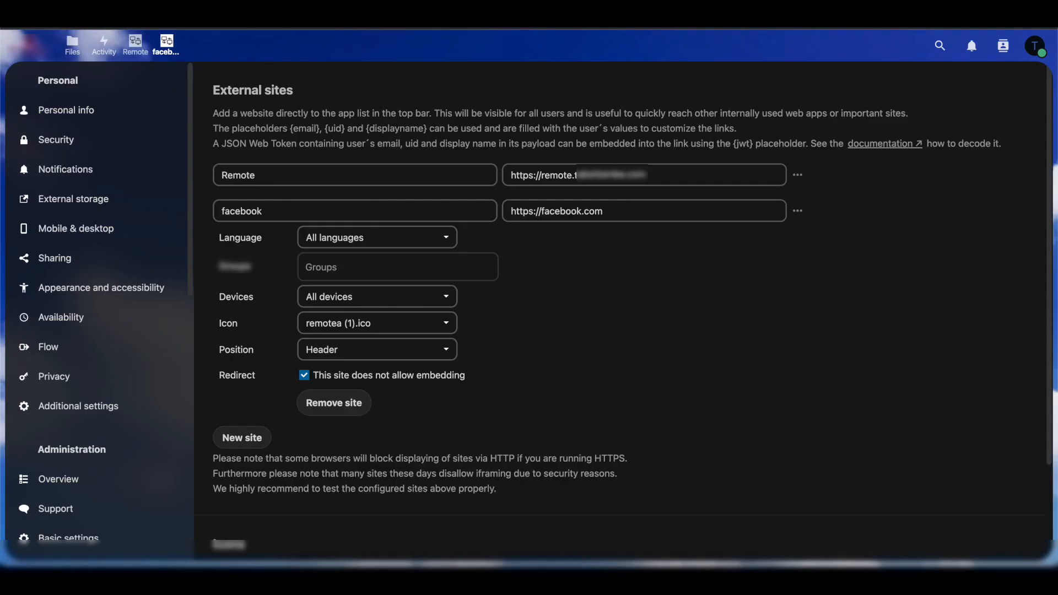
pyautogui.click(135, 45)
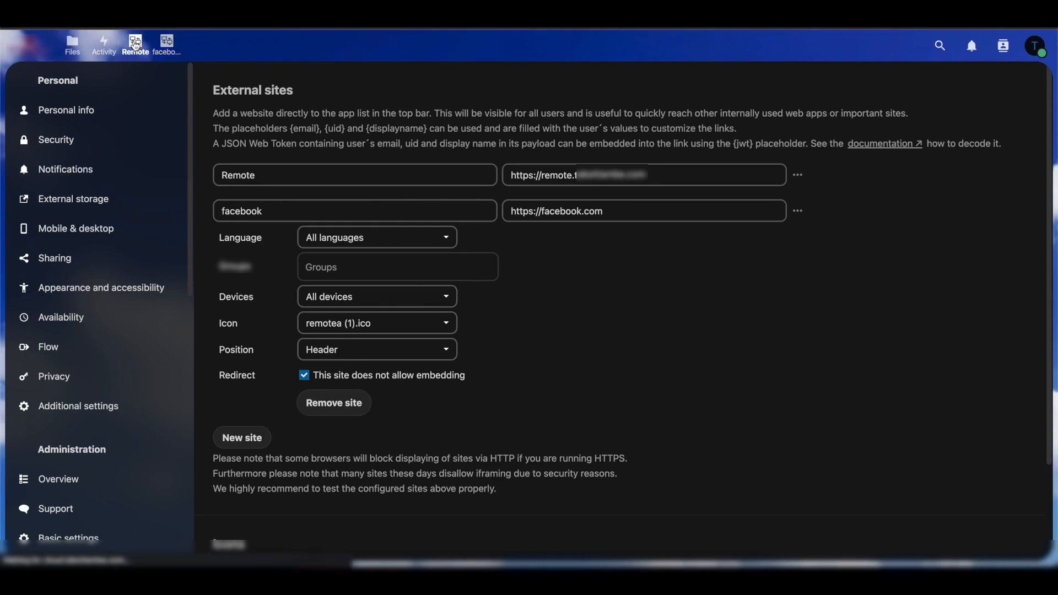
pyautogui.click(135, 45)
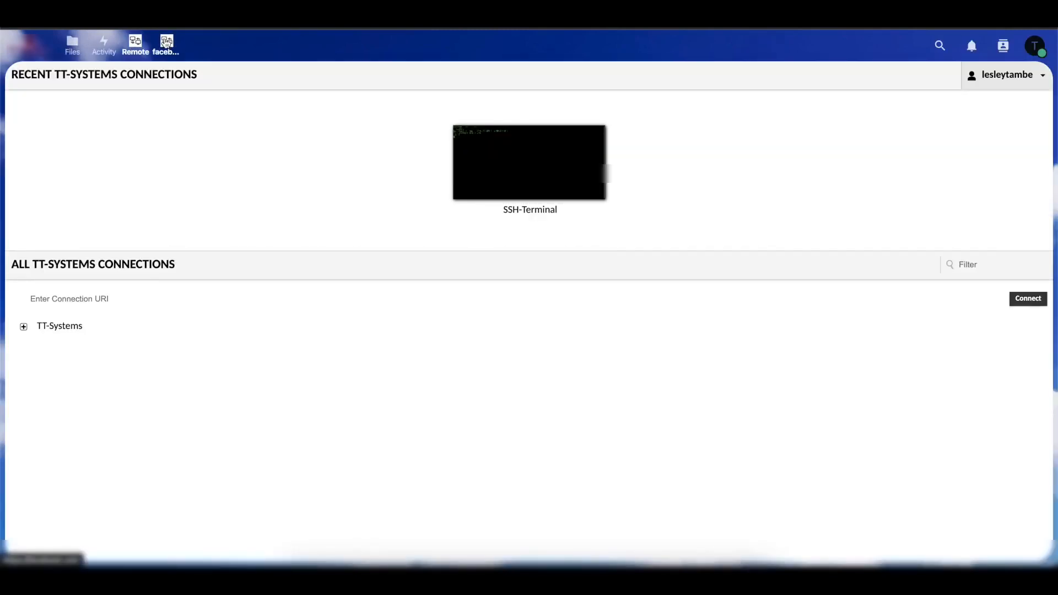
# Step: Reopen the administration settings, landing on the Overview page
pyautogui.click(1035, 45)
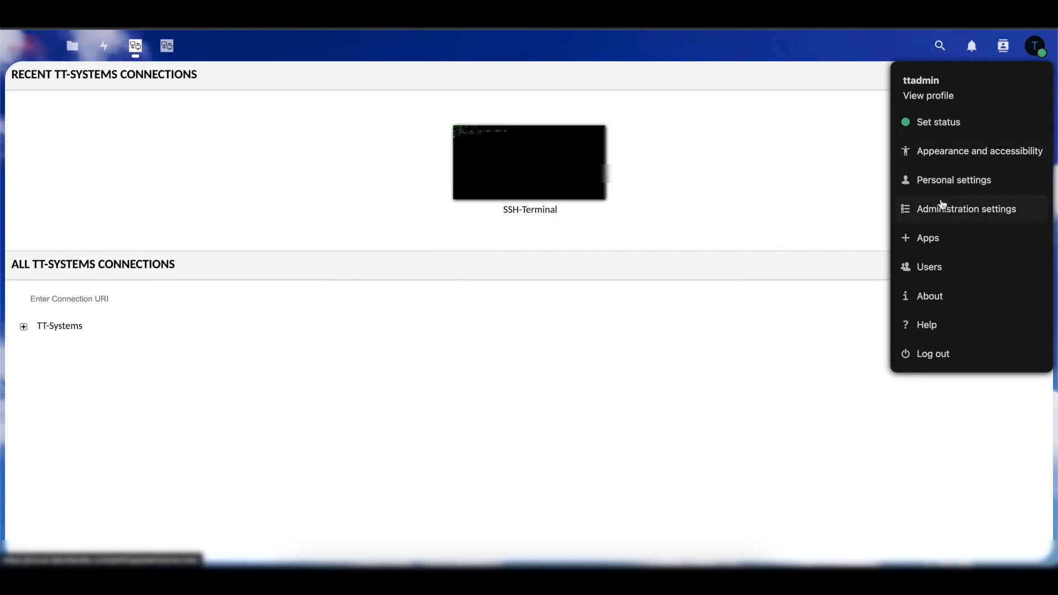
pyautogui.click(965, 209)
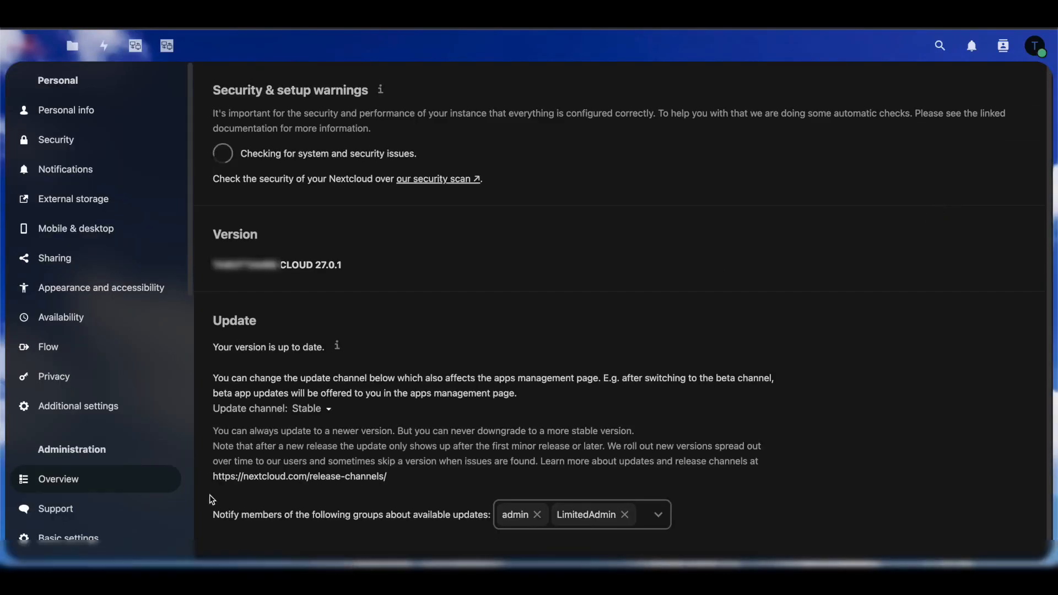
pyautogui.scroll(-3)
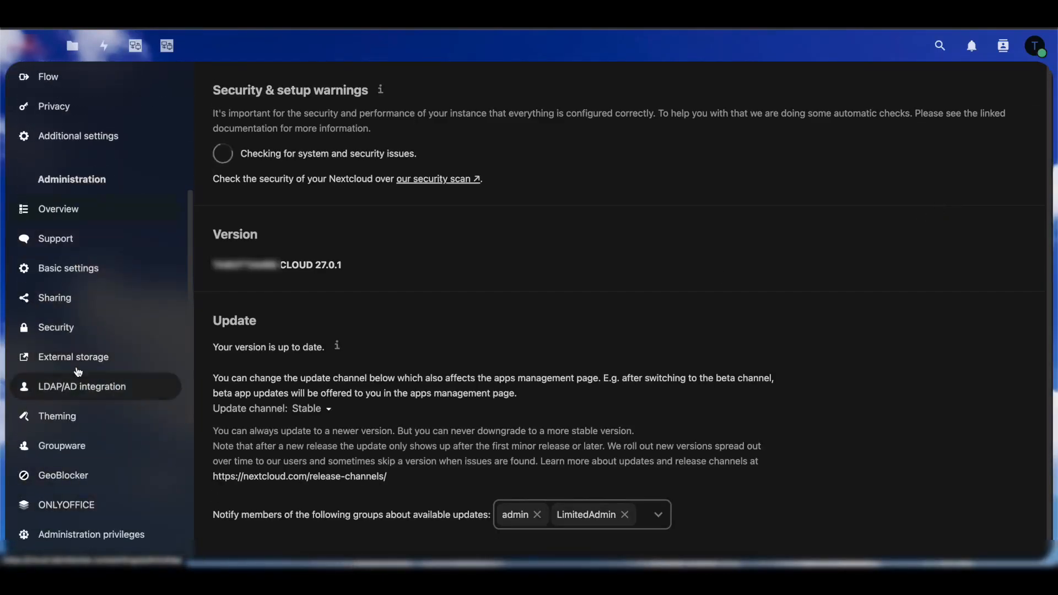